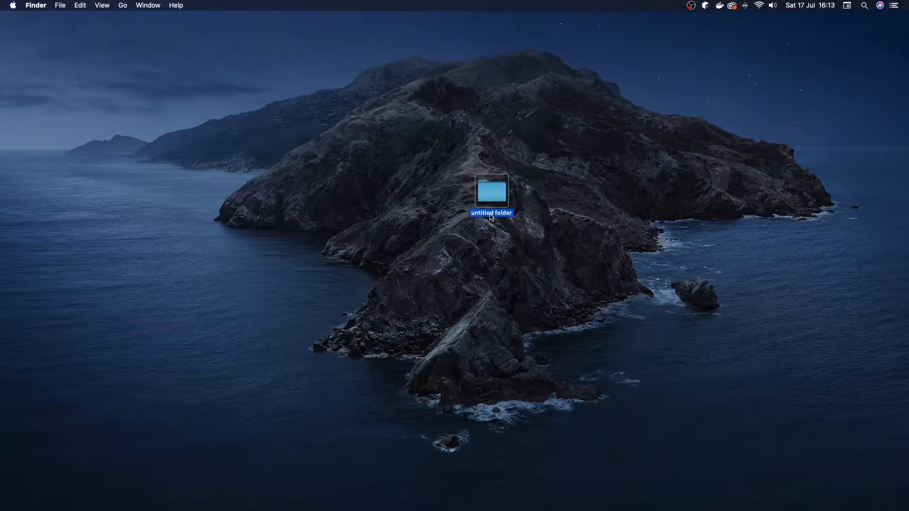
Step: Rename the untitled desktop folder to 'My postgres'
double_click(492, 191)
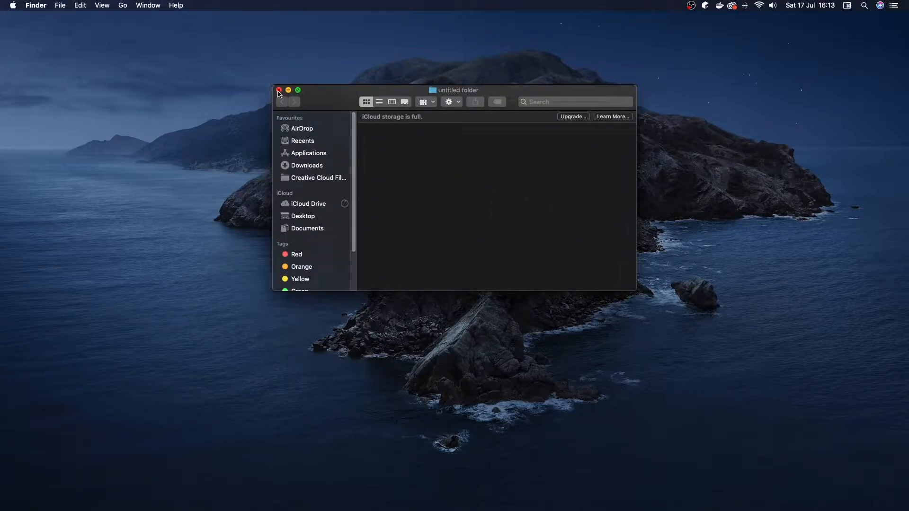
right_click(491, 192)
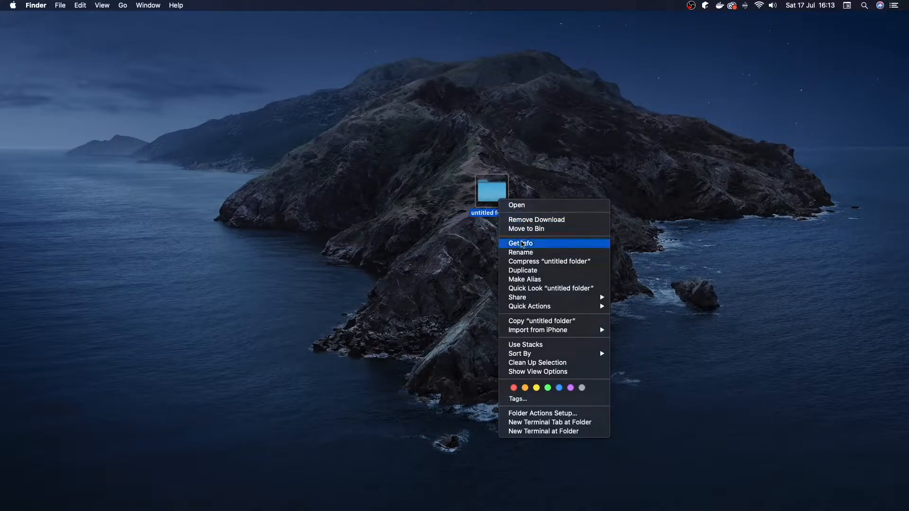
mouse_move(539, 253)
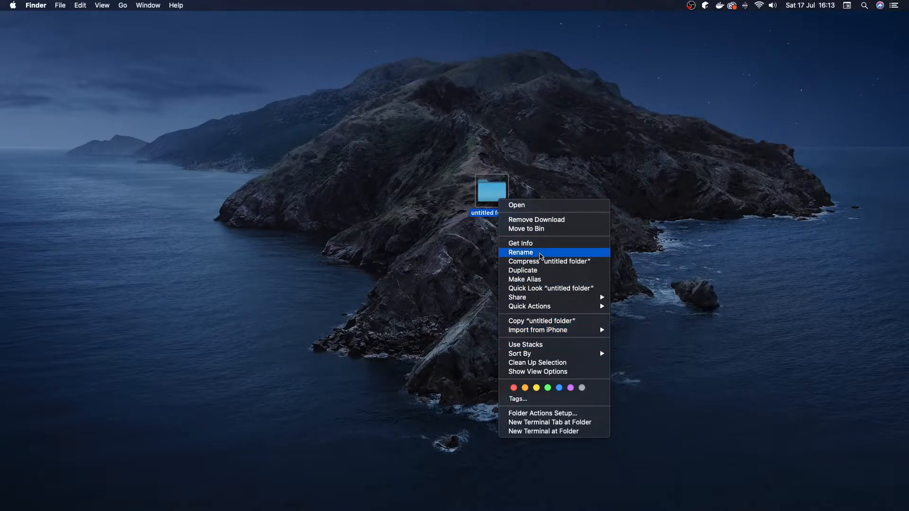
left_click(520, 252)
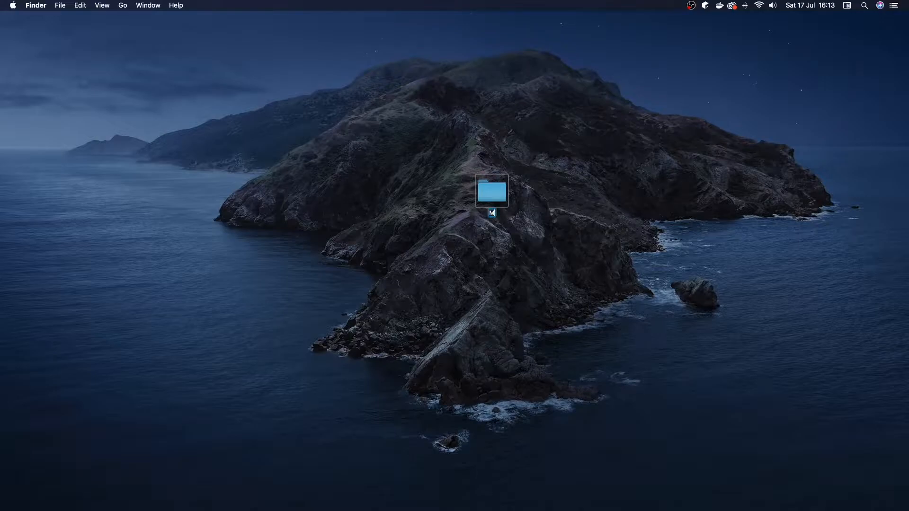
type("My postgres")
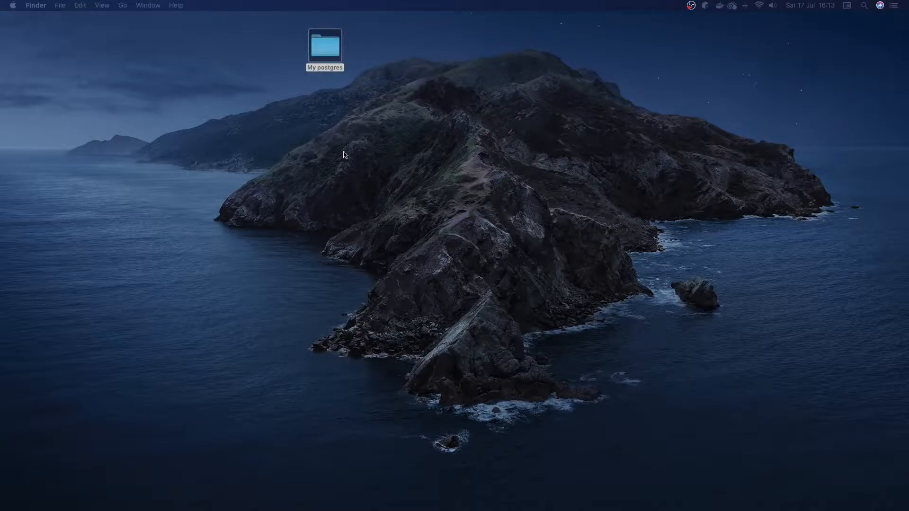
right_click(324, 46)
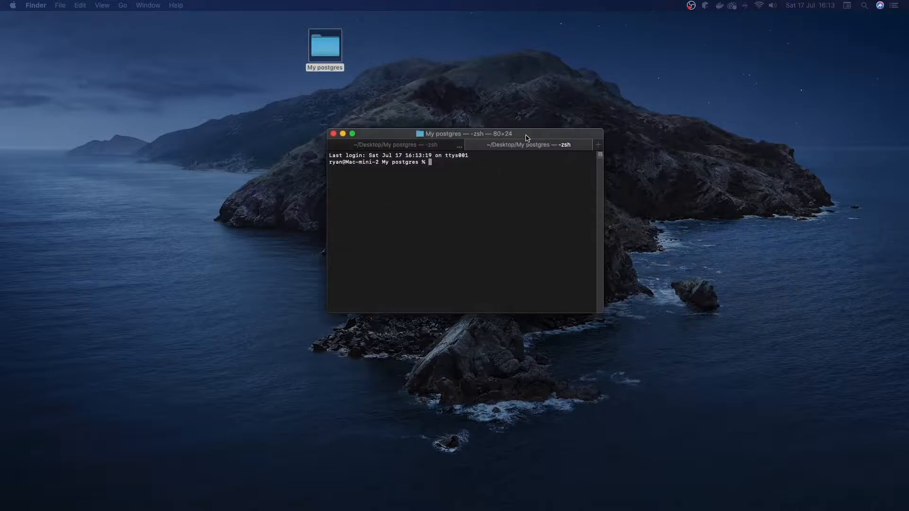
Step: Run 'code .' in Terminal to open the folder in VS Code
left_click(461, 227)
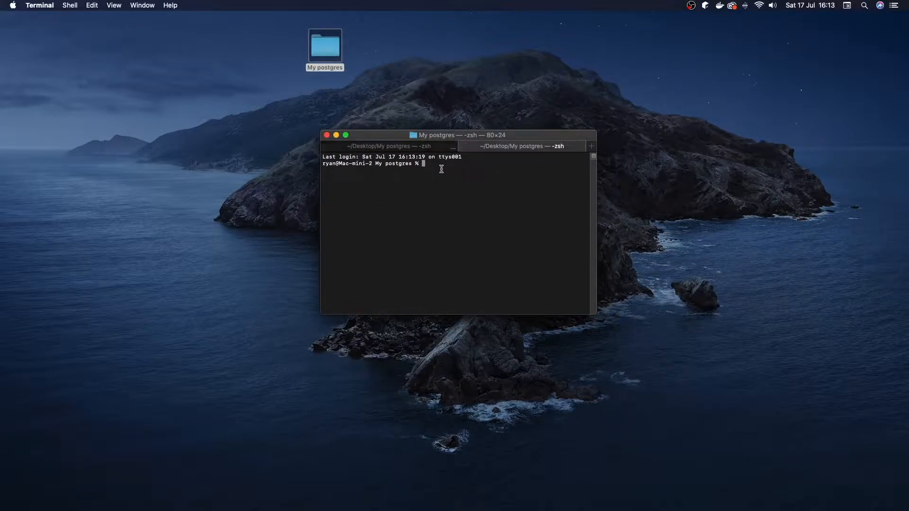
type("code .")
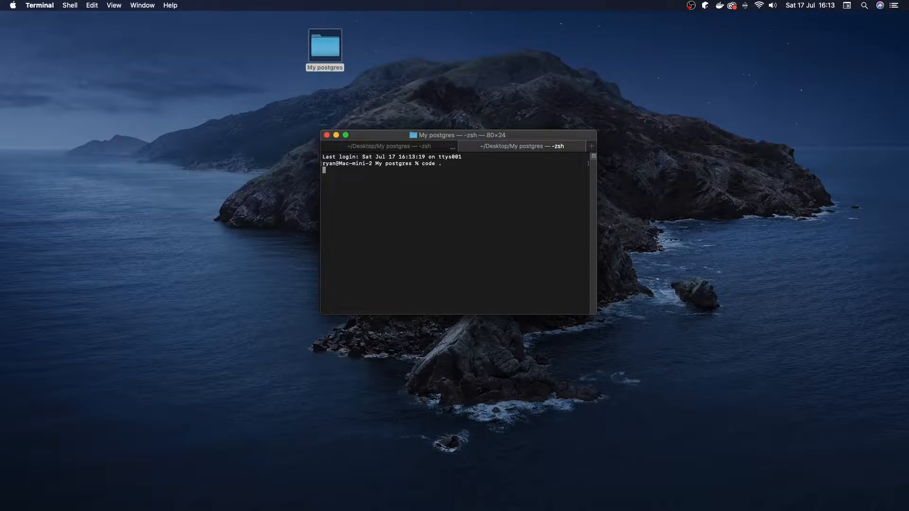
key("Return")
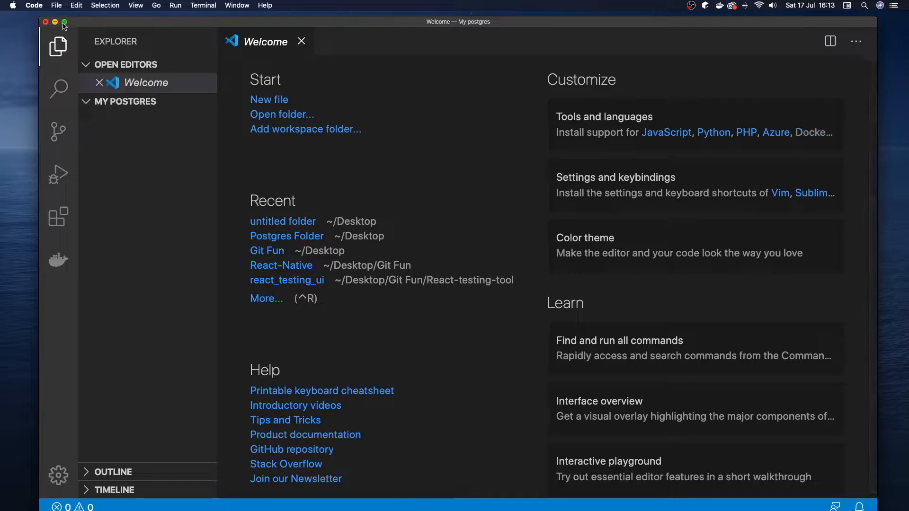
Step: Maximize the VS Code window and close the Welcome page
left_click(64, 22)
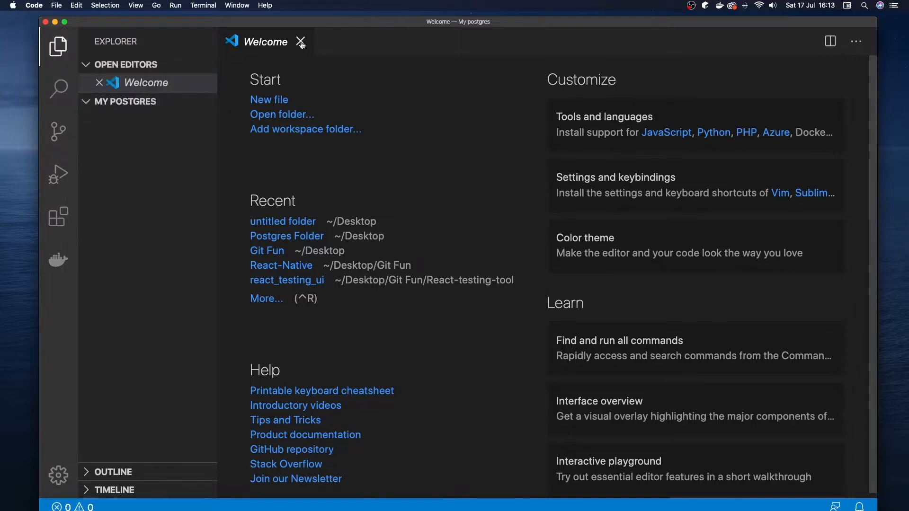
left_click(301, 42)
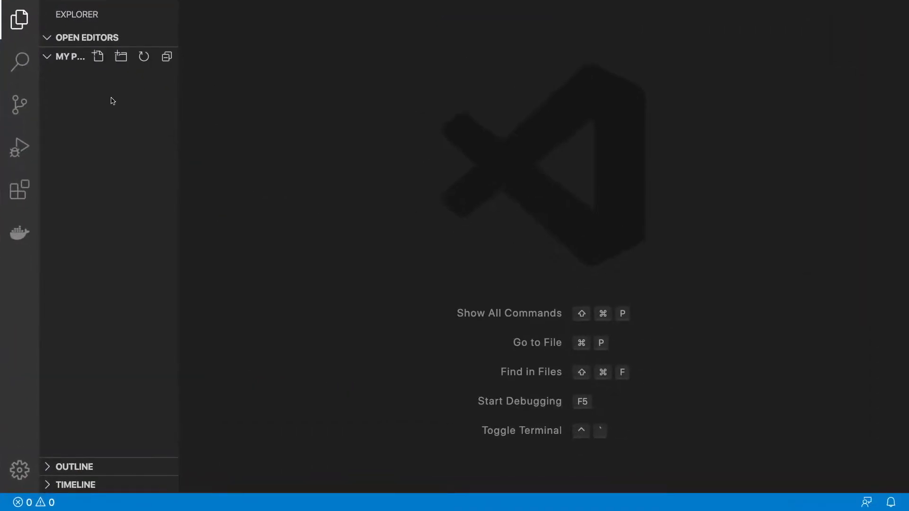
mouse_move(122, 124)
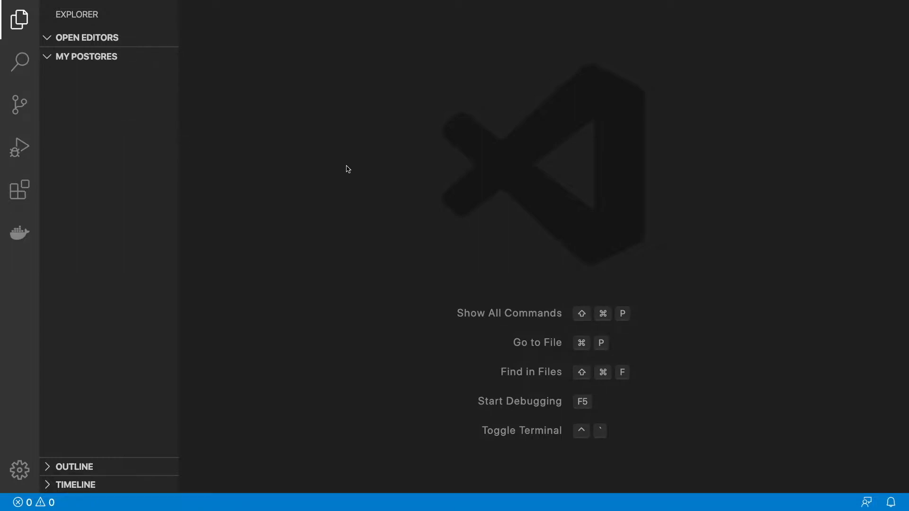
mouse_move(281, 208)
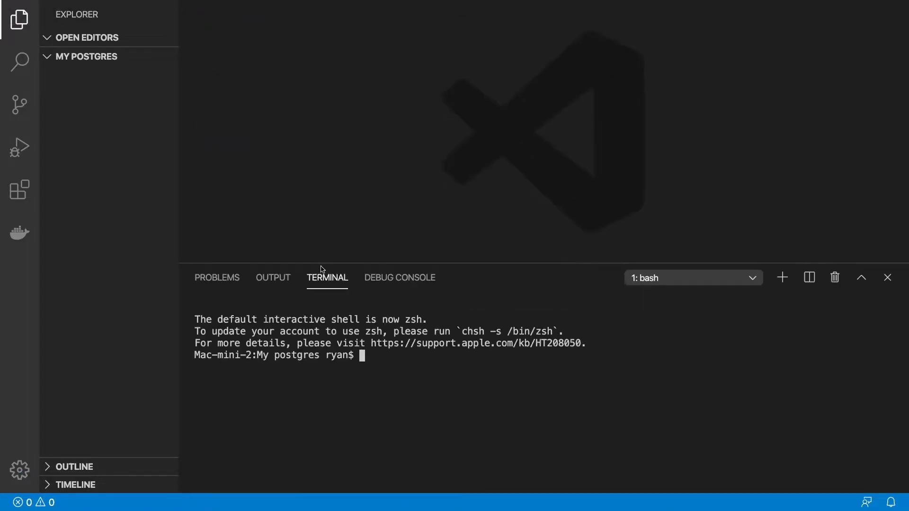
mouse_move(393, 360)
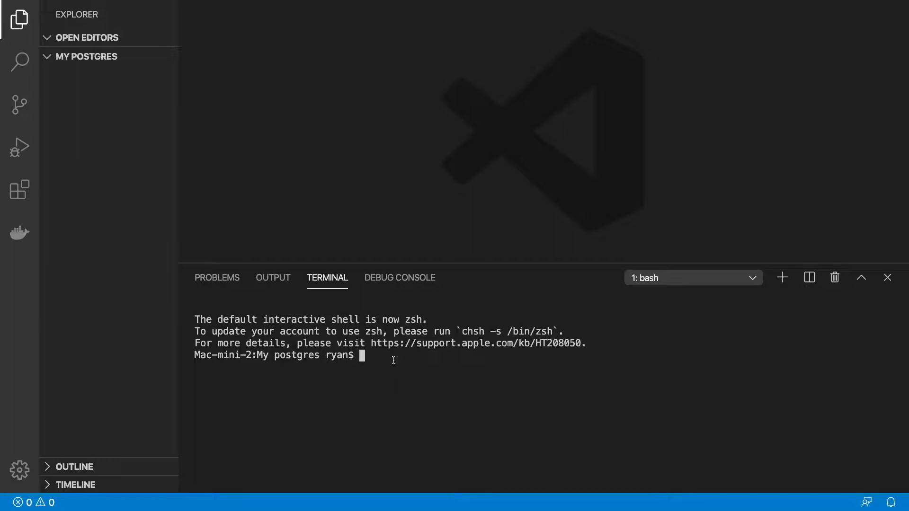
Step: Create docker-compose.yml with touch and open it in the editor
type("touch")
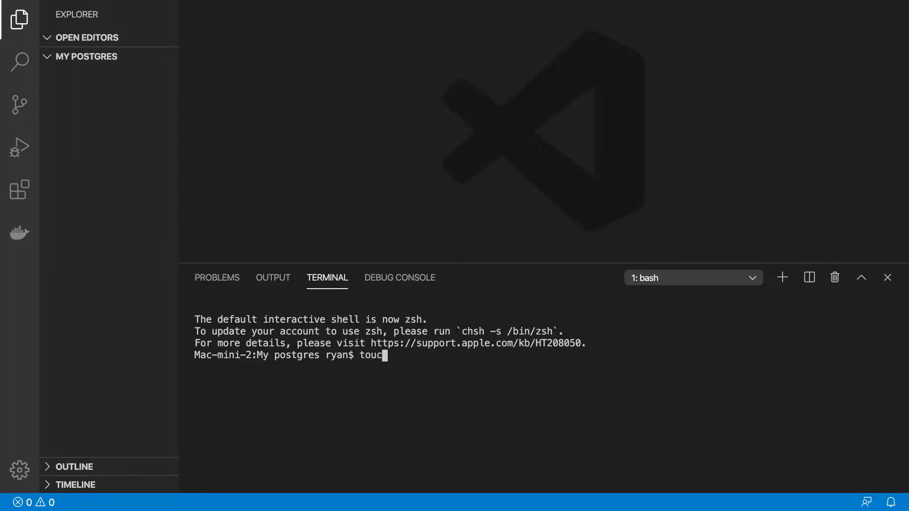
type("h")
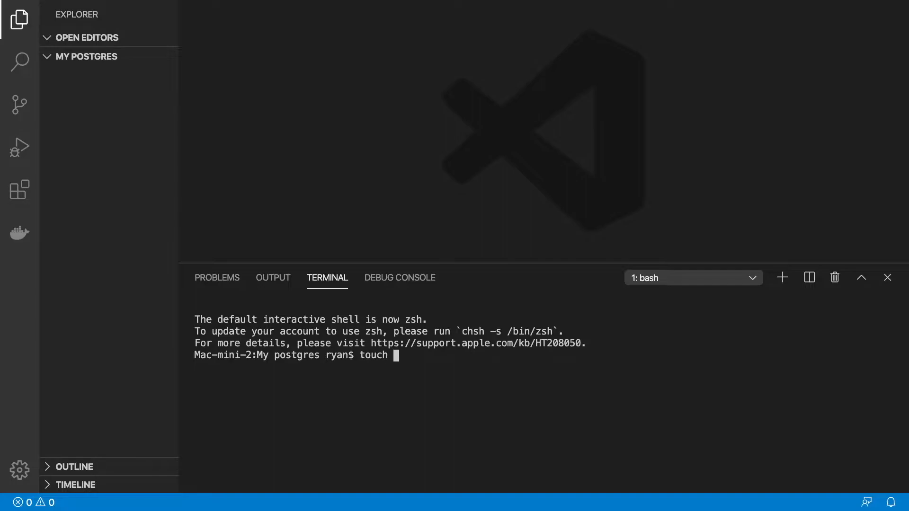
type("d")
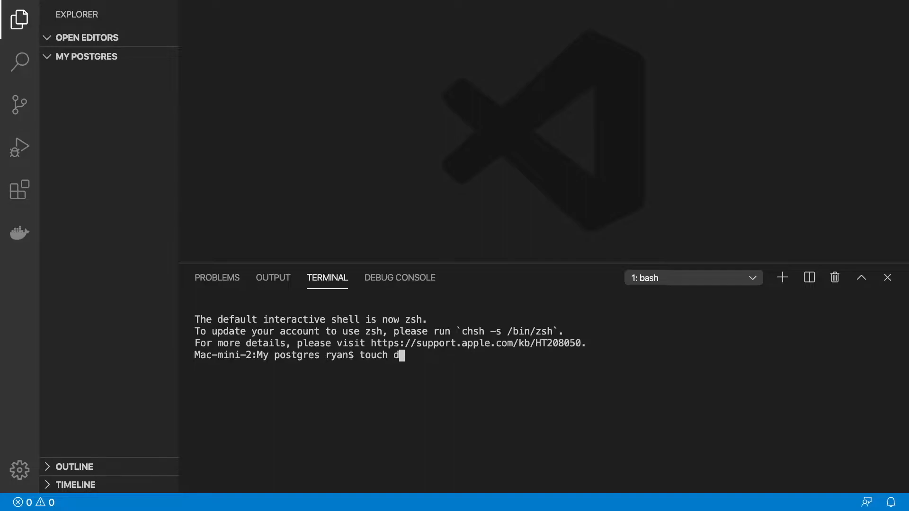
type("ocker-compose")
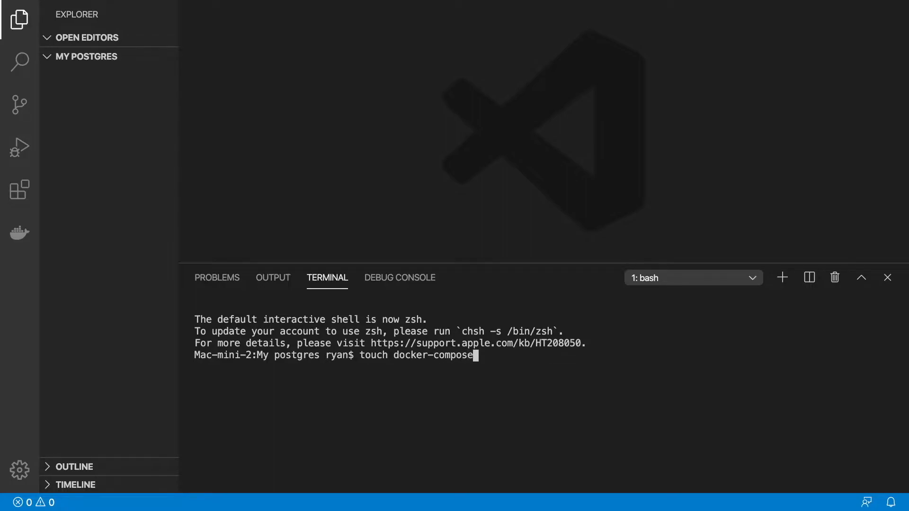
type(".")
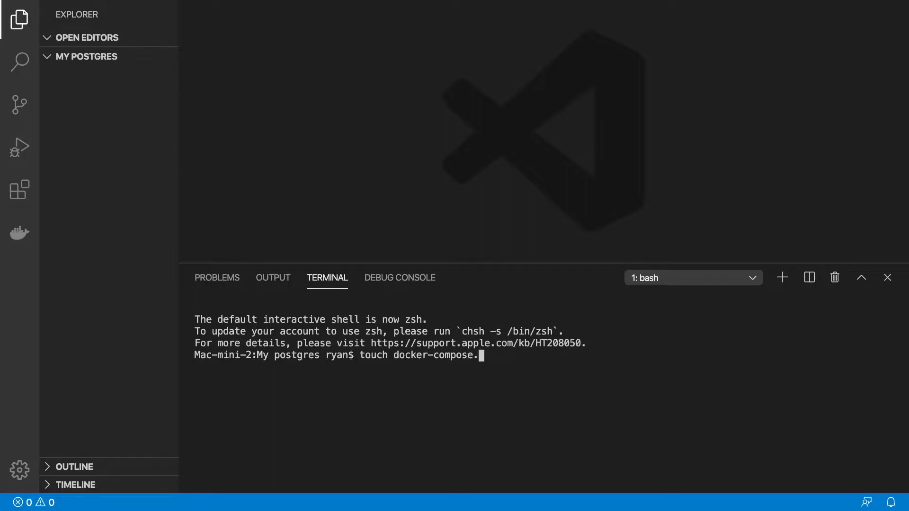
type("yml")
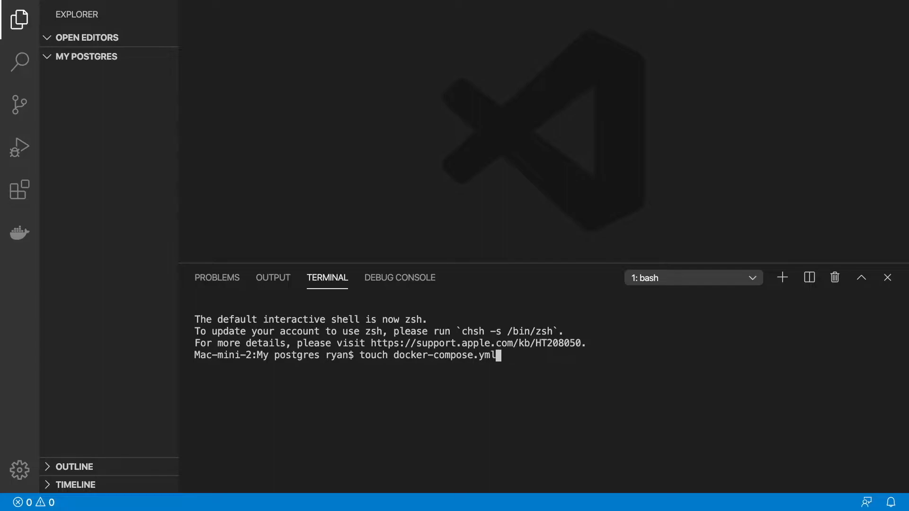
key("Return")
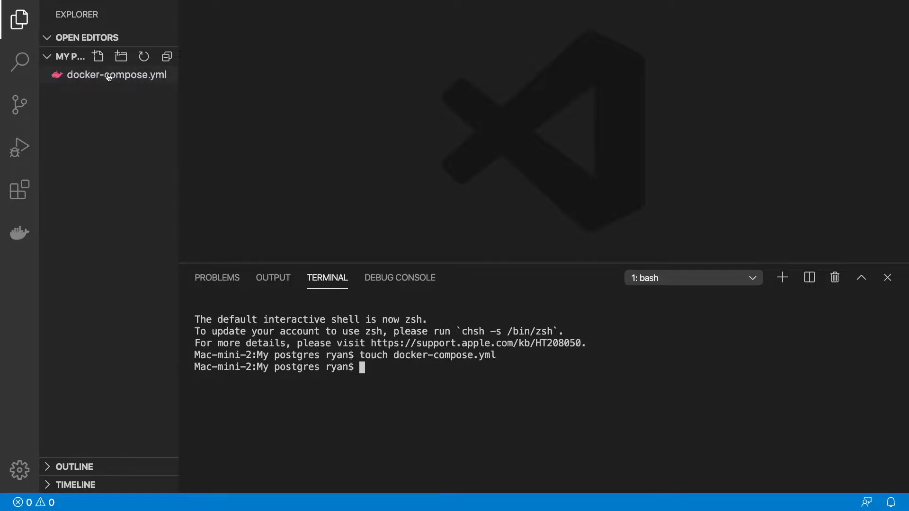
left_click(108, 75)
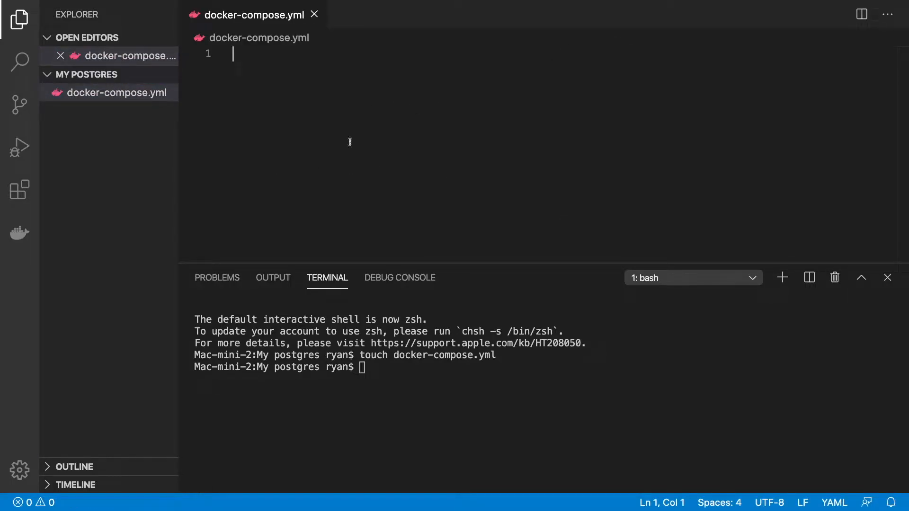
mouse_move(342, 130)
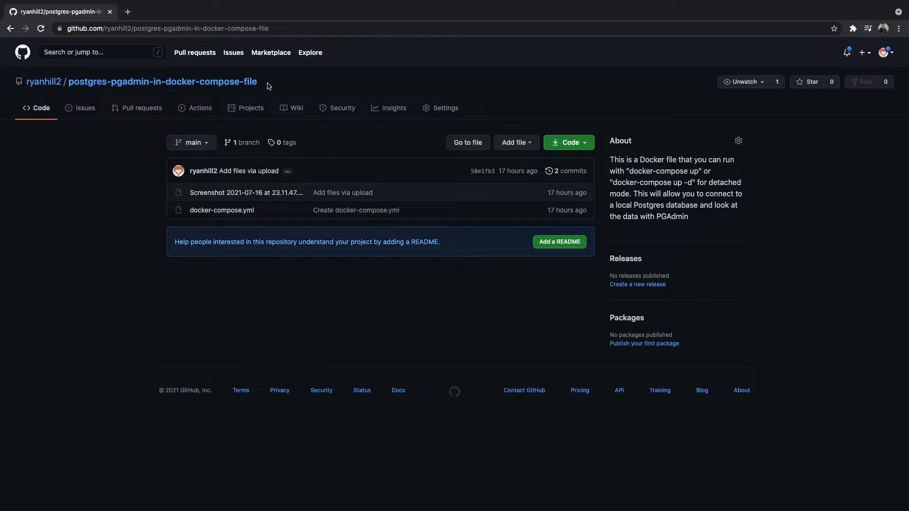
mouse_move(236, 215)
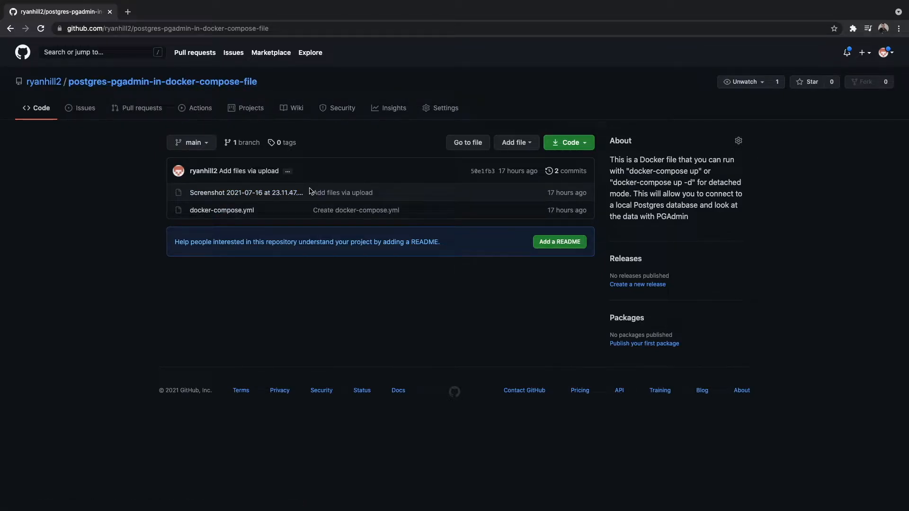
mouse_move(274, 225)
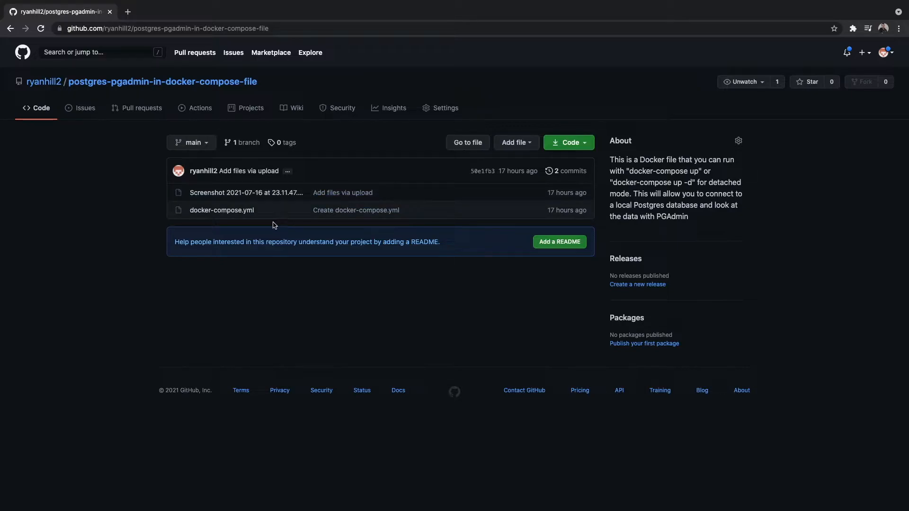
mouse_move(248, 225)
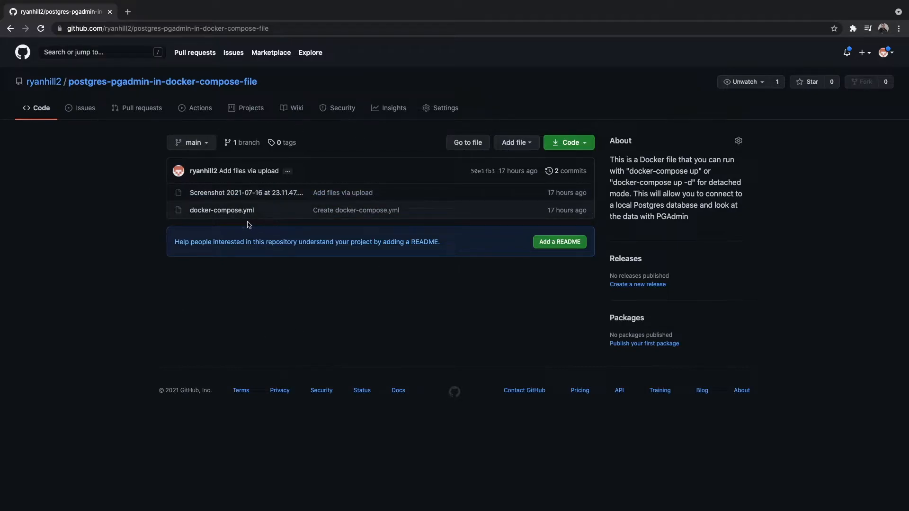
mouse_move(222, 209)
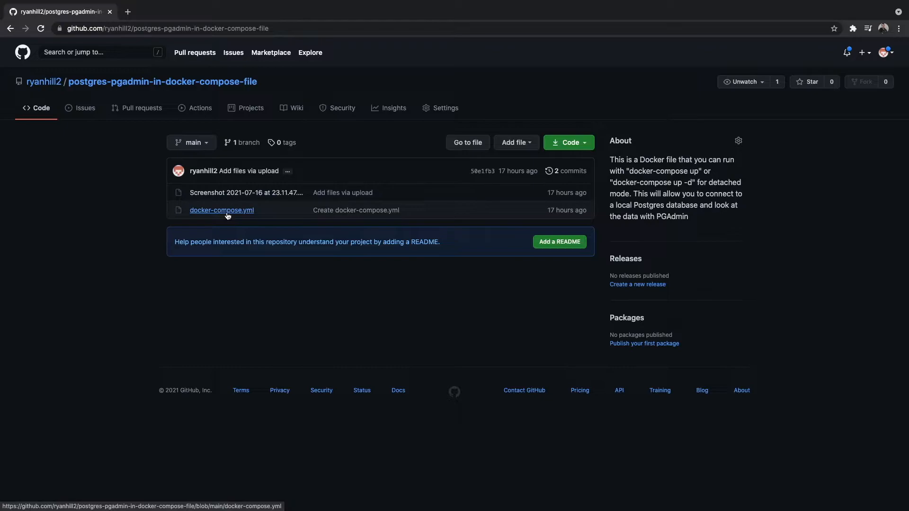
mouse_move(246, 193)
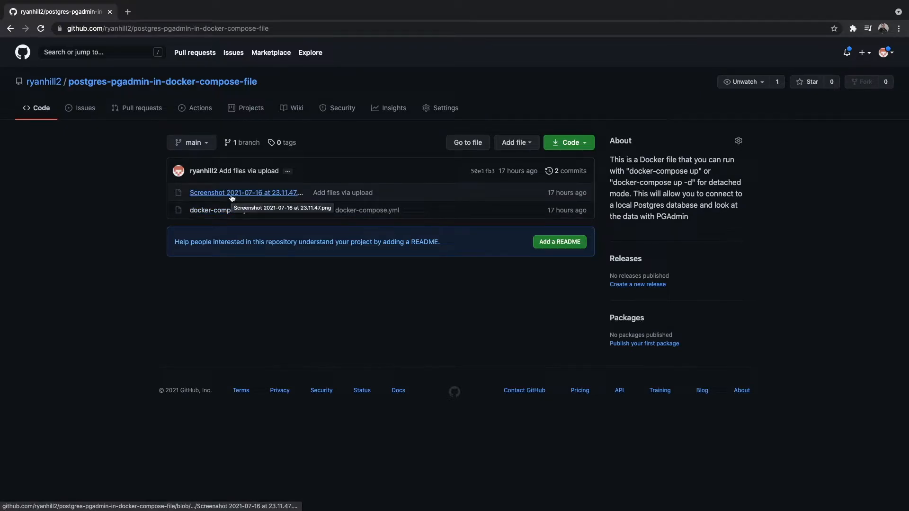
mouse_move(233, 199)
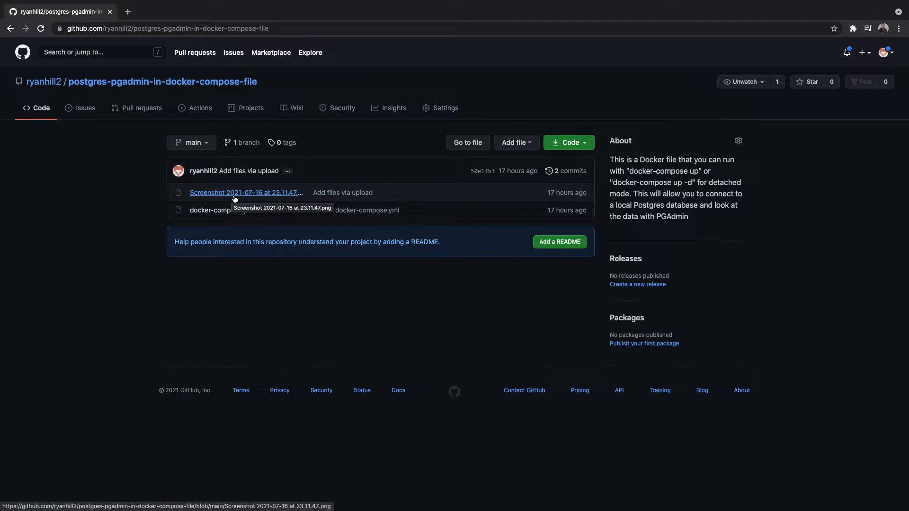
mouse_move(222, 210)
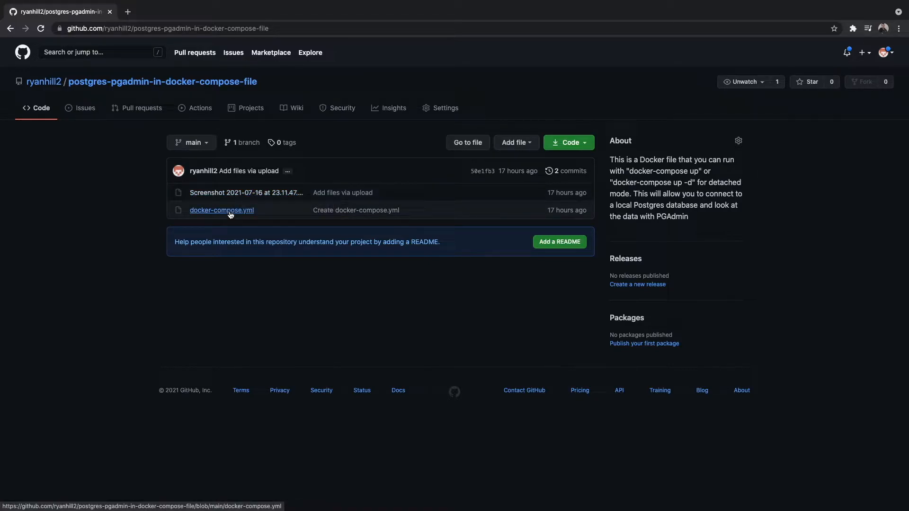
Step: Open the repository's docker-compose.yml file view on GitHub
left_click(222, 210)
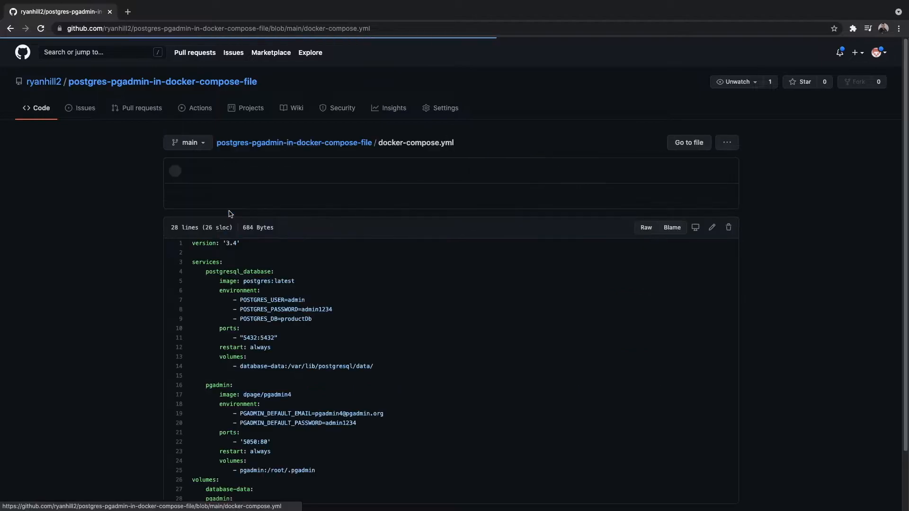
scroll("up", 3)
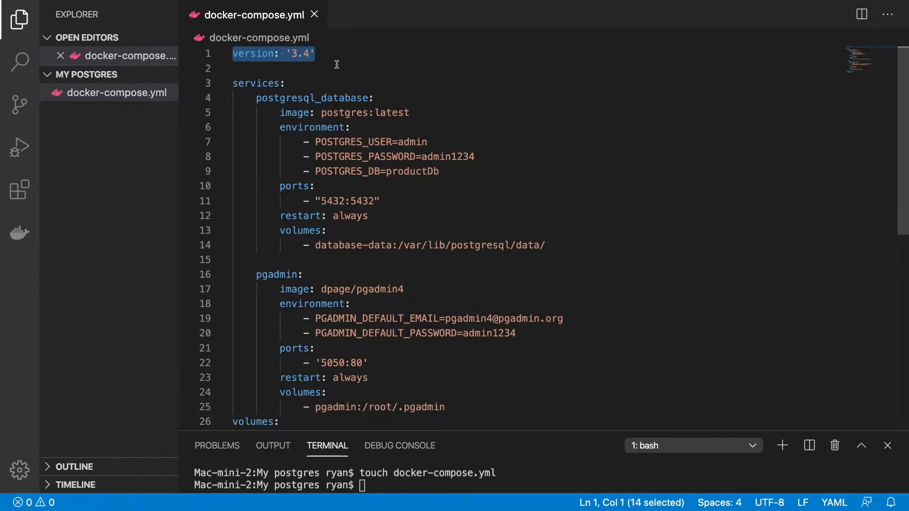
mouse_move(315, 55)
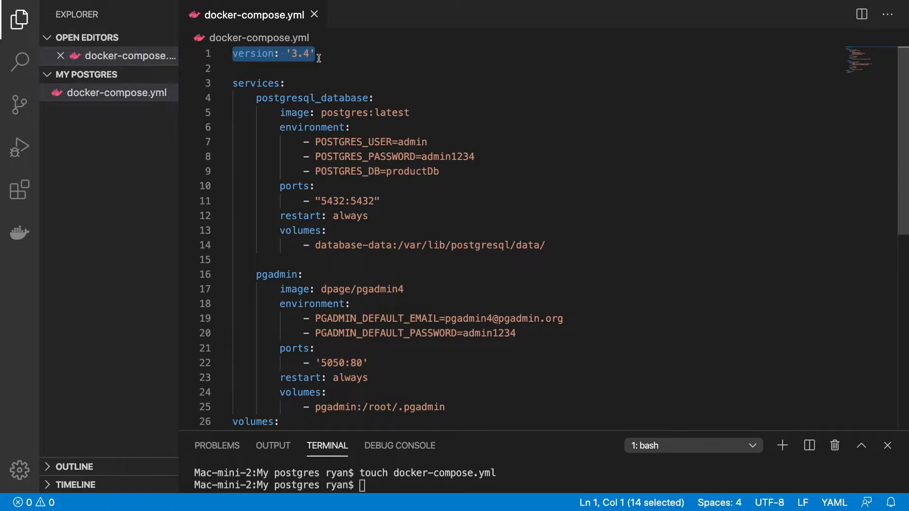
mouse_move(331, 109)
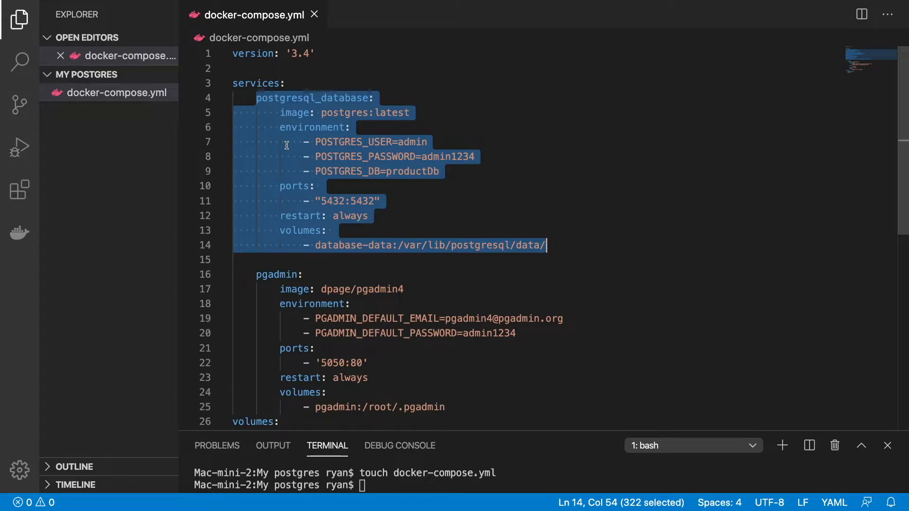
Step: Review the postgresql_database service section and its username value admin
scroll("down", 3)
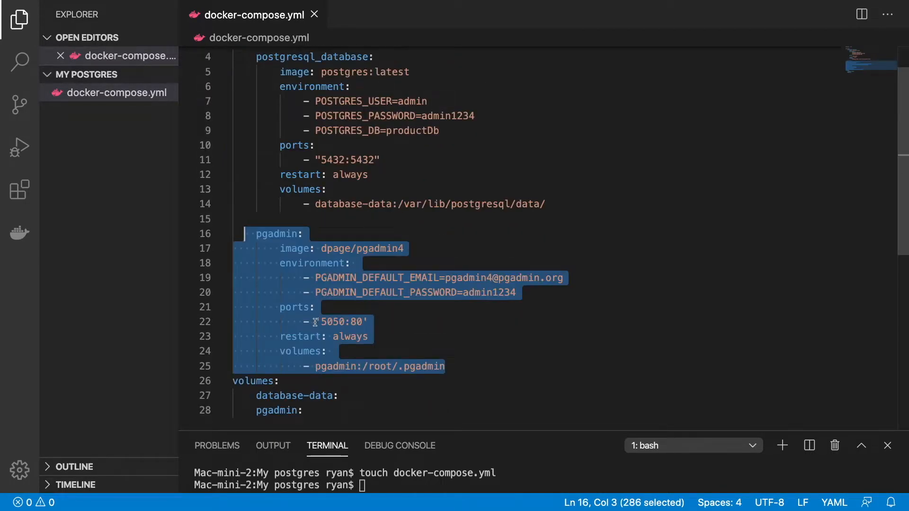
left_click(377, 264)
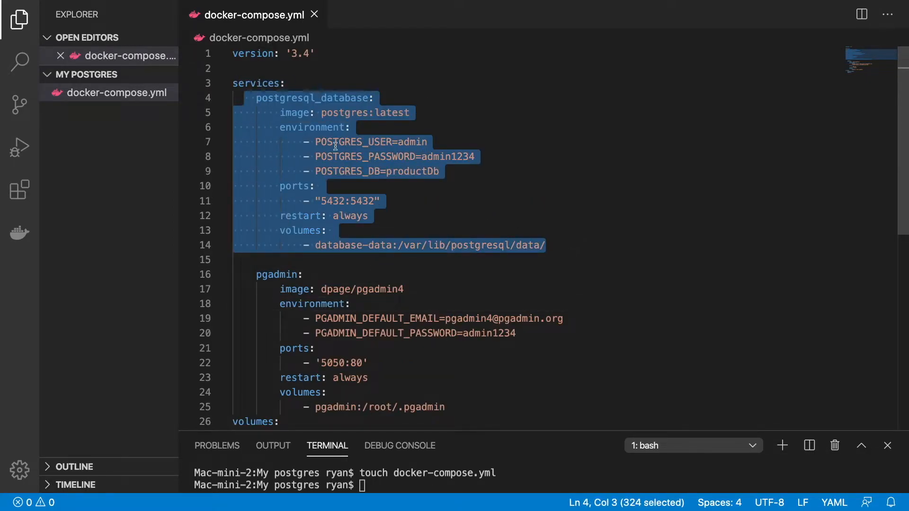
scroll("down", 3)
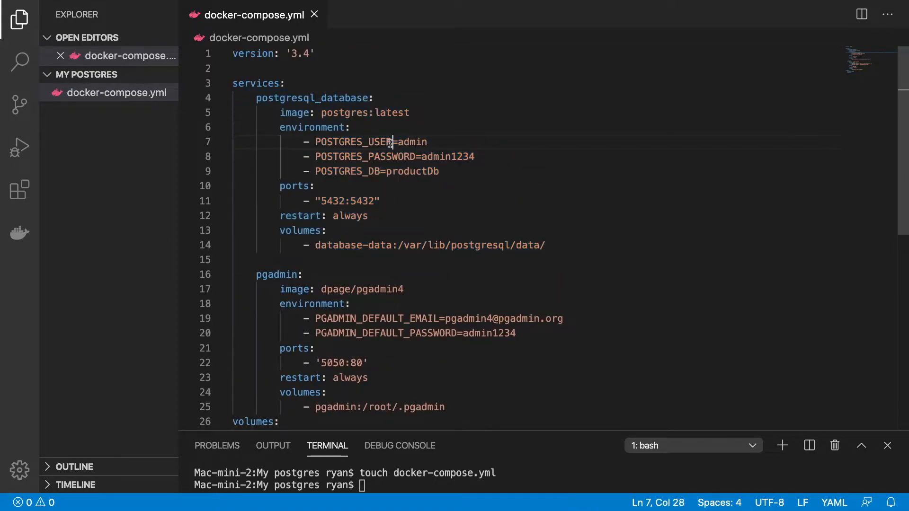
double_click(412, 142)
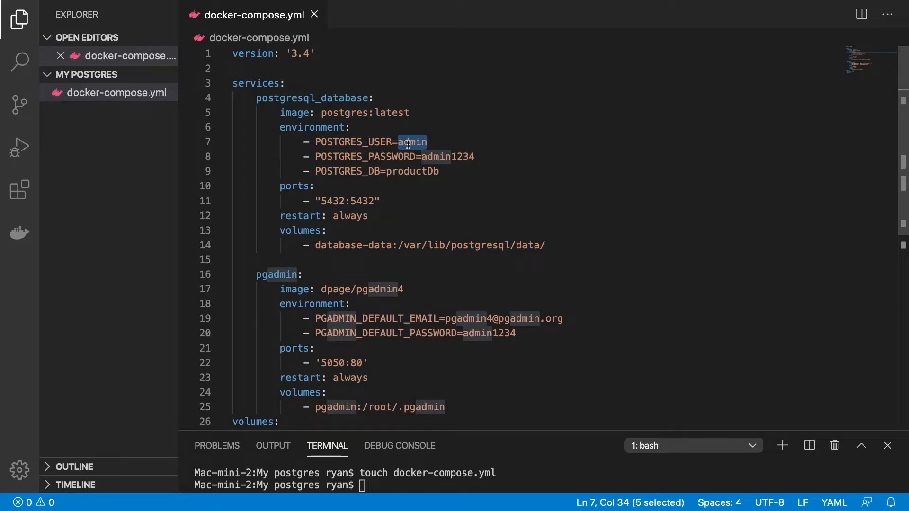
mouse_move(432, 152)
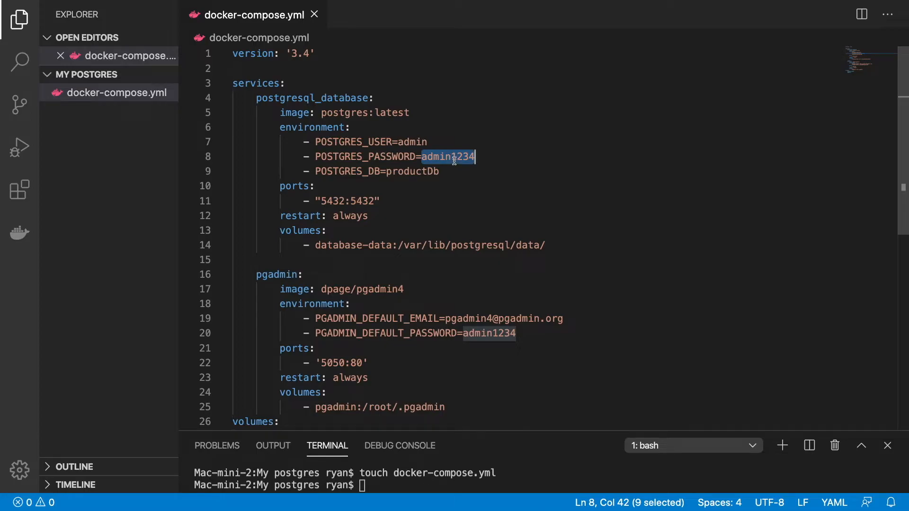
scroll("down", 3)
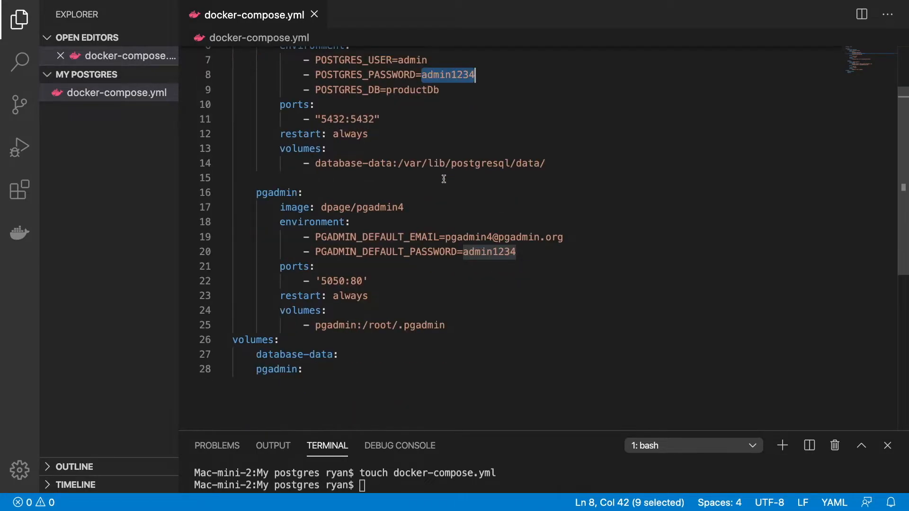
mouse_move(458, 236)
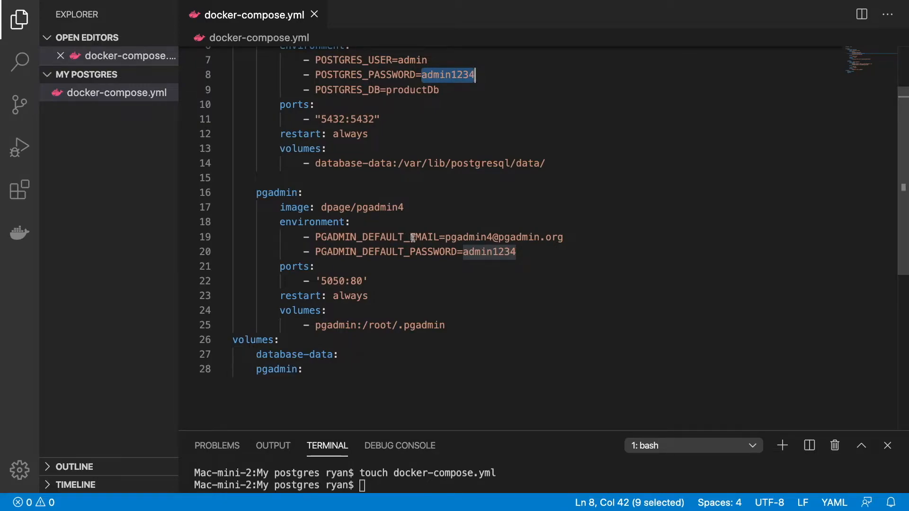
left_click(429, 251)
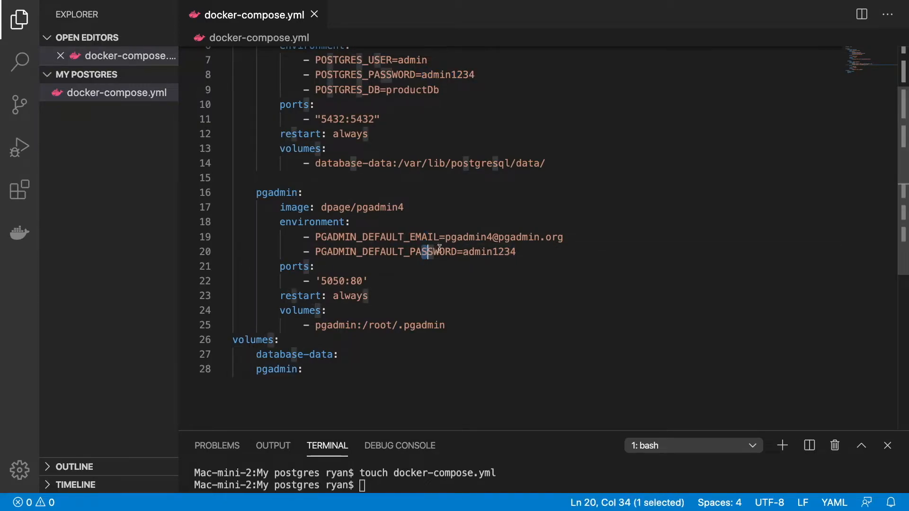
left_click(449, 237)
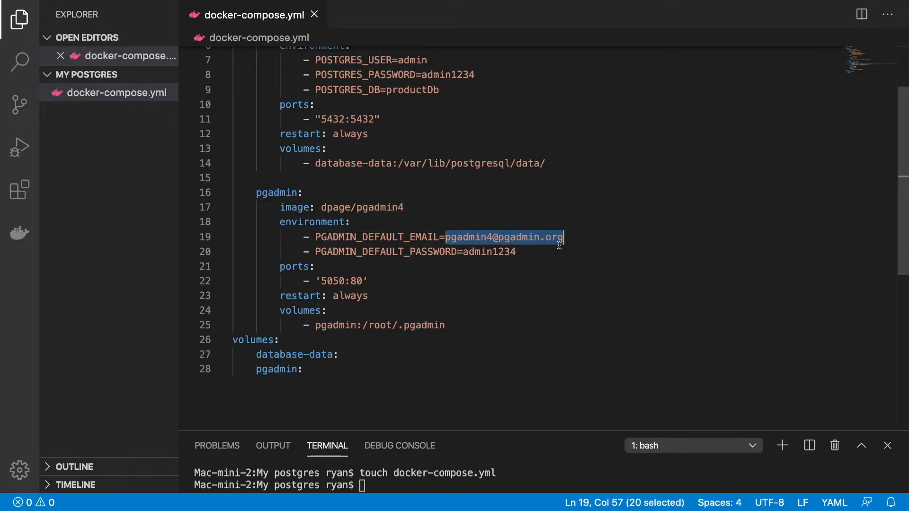
mouse_move(467, 254)
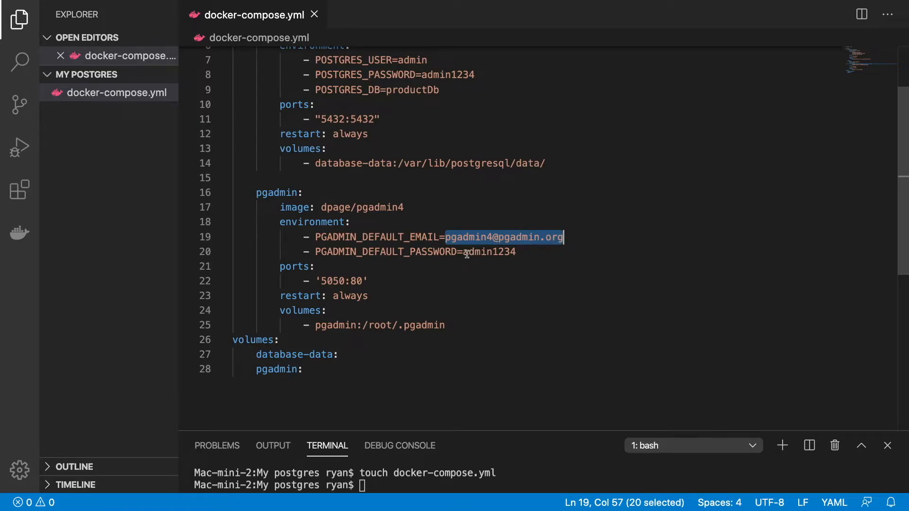
left_click(464, 251)
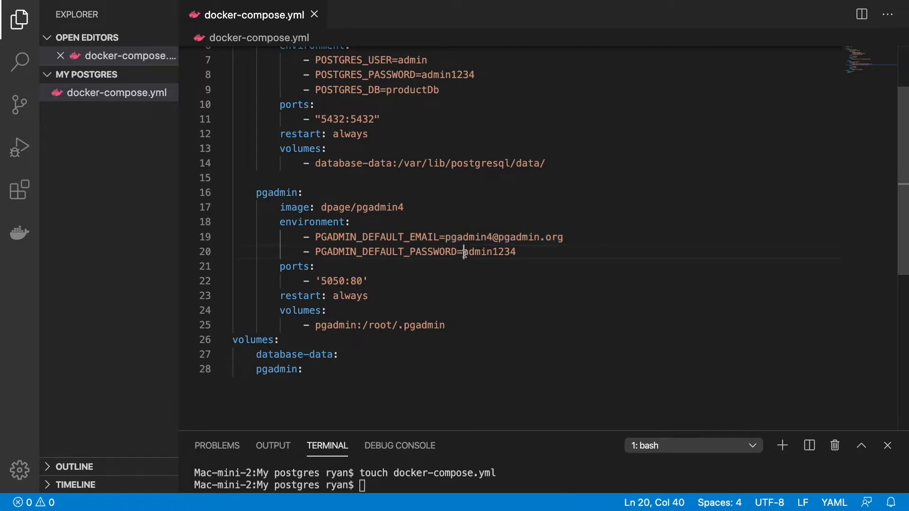
double_click(490, 251)
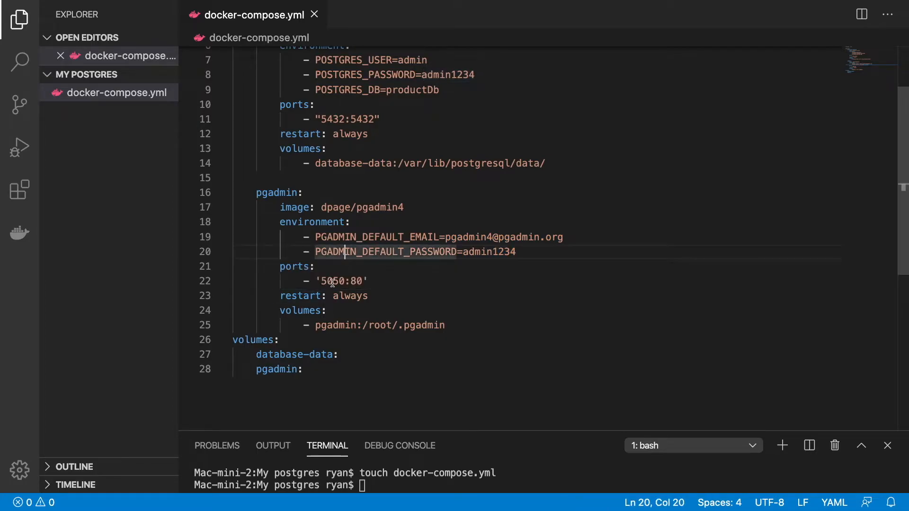
double_click(332, 281)
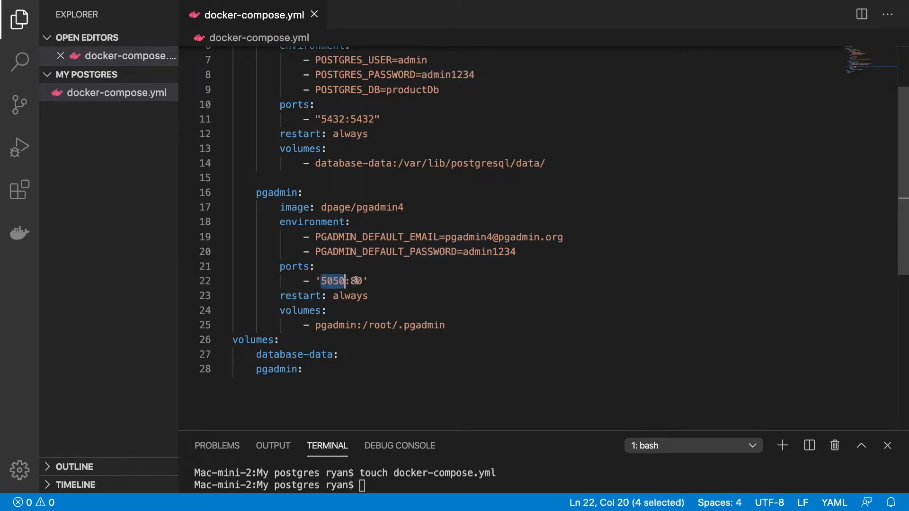
mouse_move(357, 282)
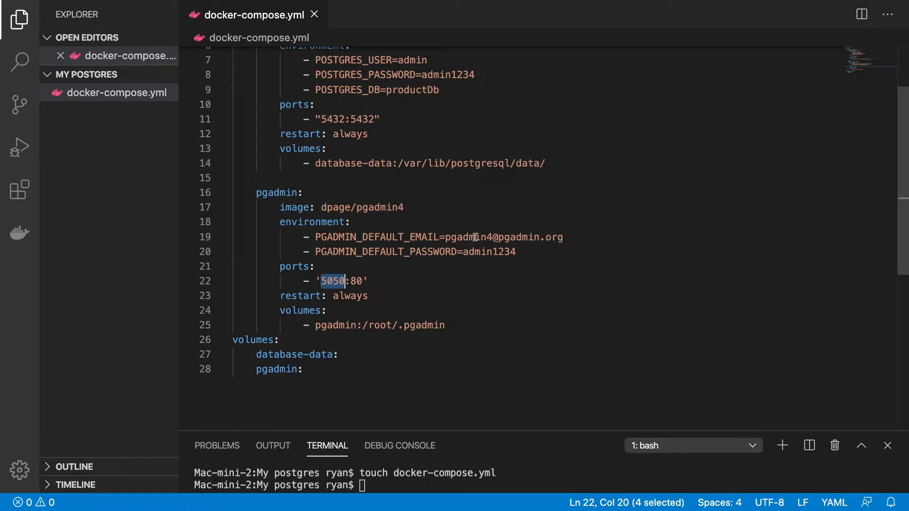
left_click(447, 237)
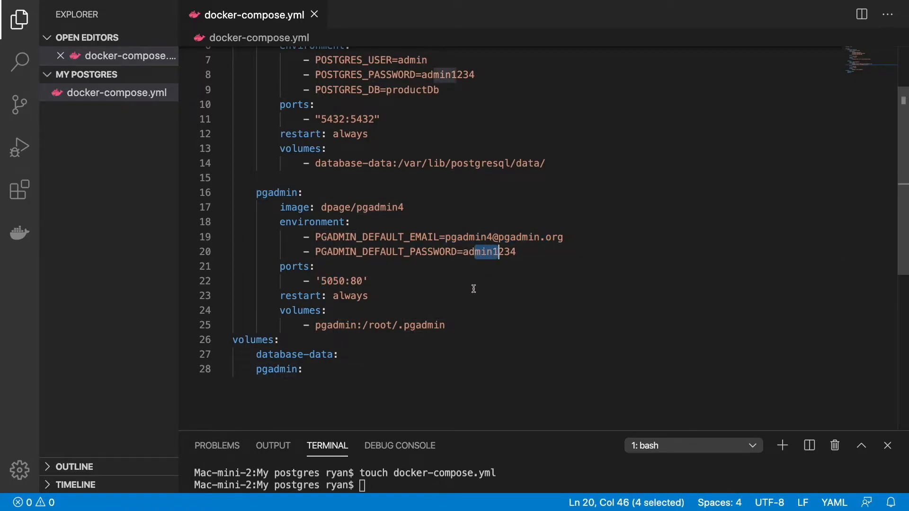
scroll("up", 3)
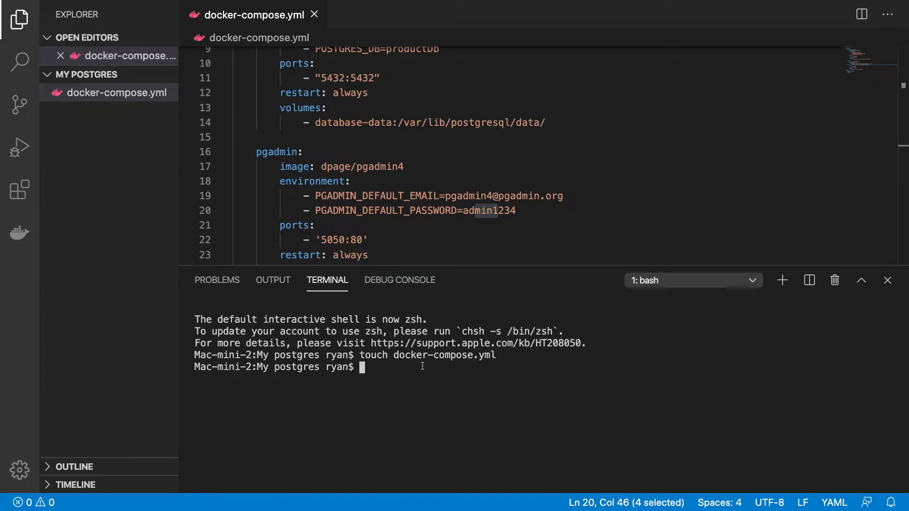
mouse_move(357, 150)
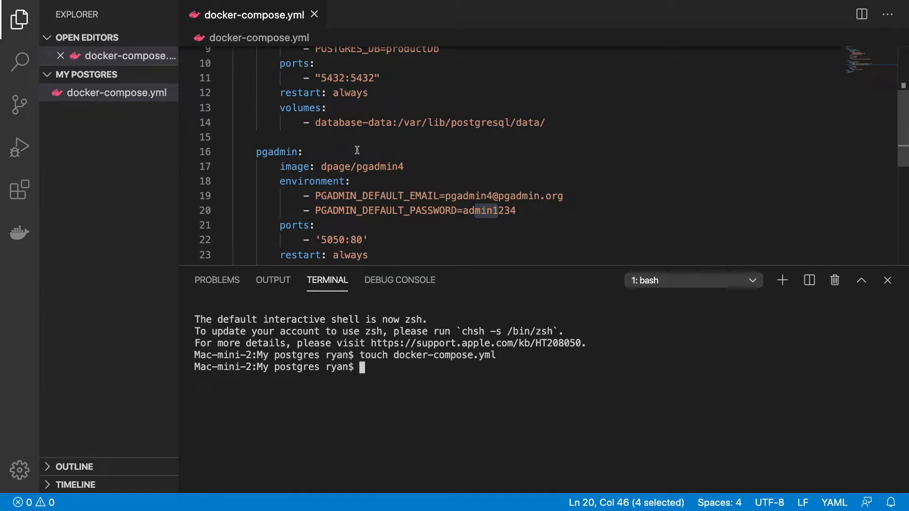
mouse_move(382, 368)
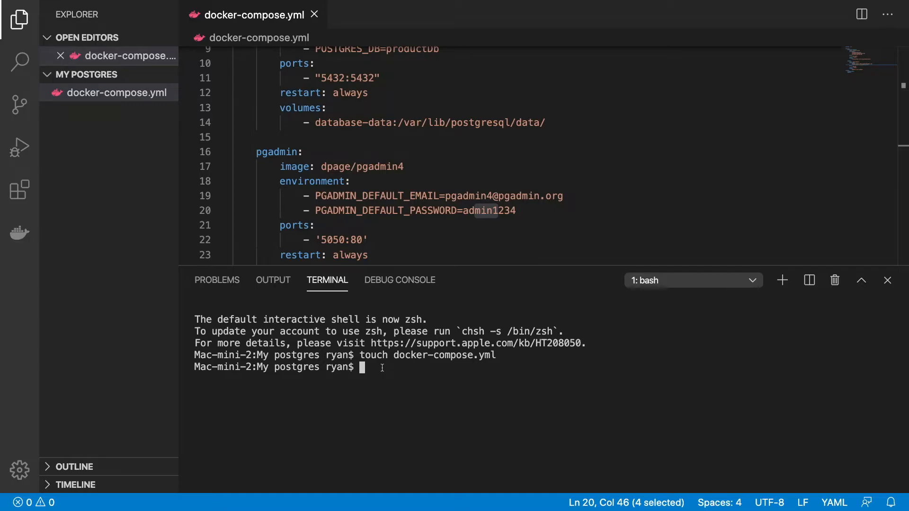
Step: Start the containers with docker-compose up and load localhost:5050 in Chrome
type("docker-co")
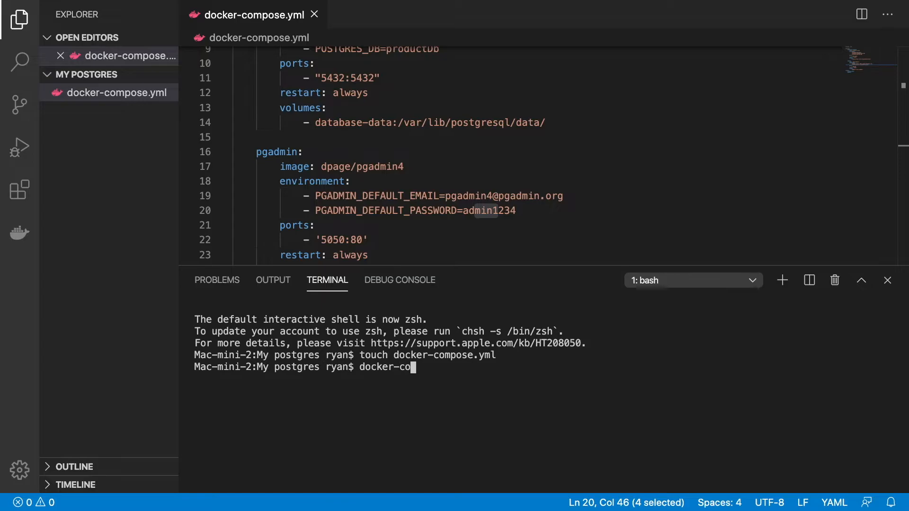
type("mpose")
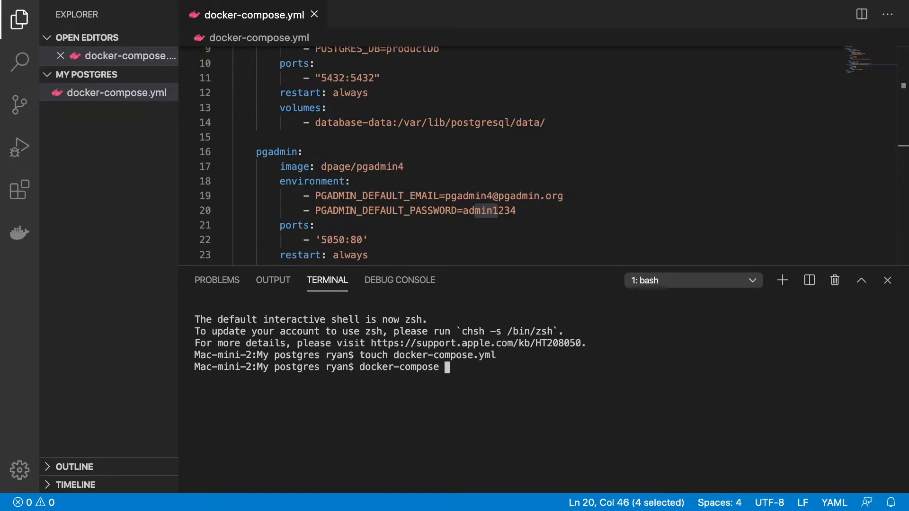
type("up")
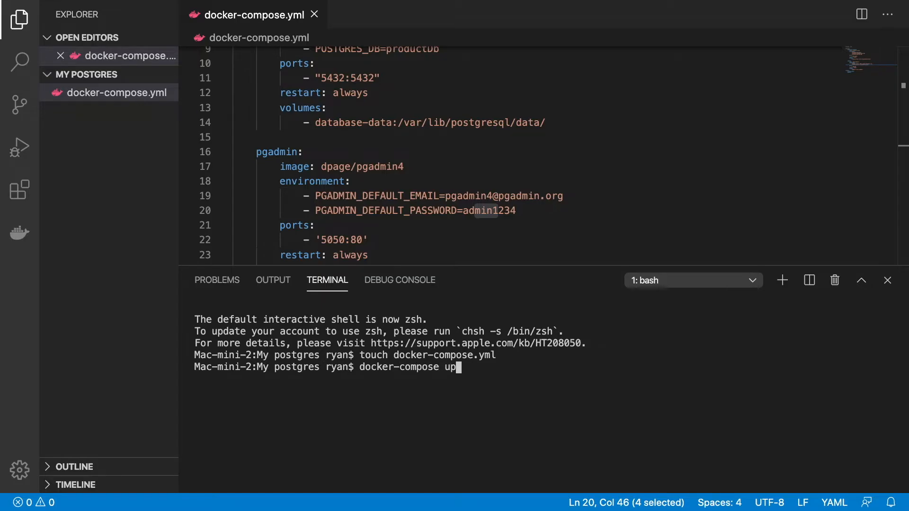
key("Return")
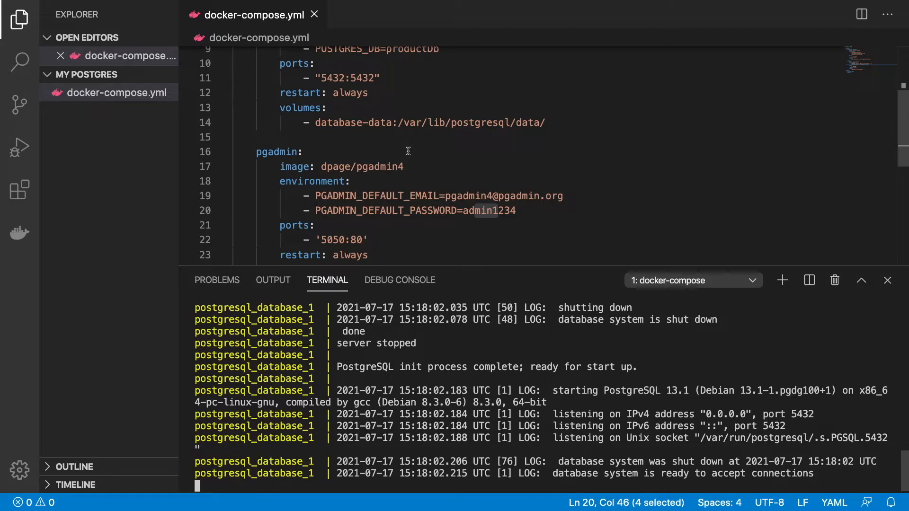
type("localhost:5050")
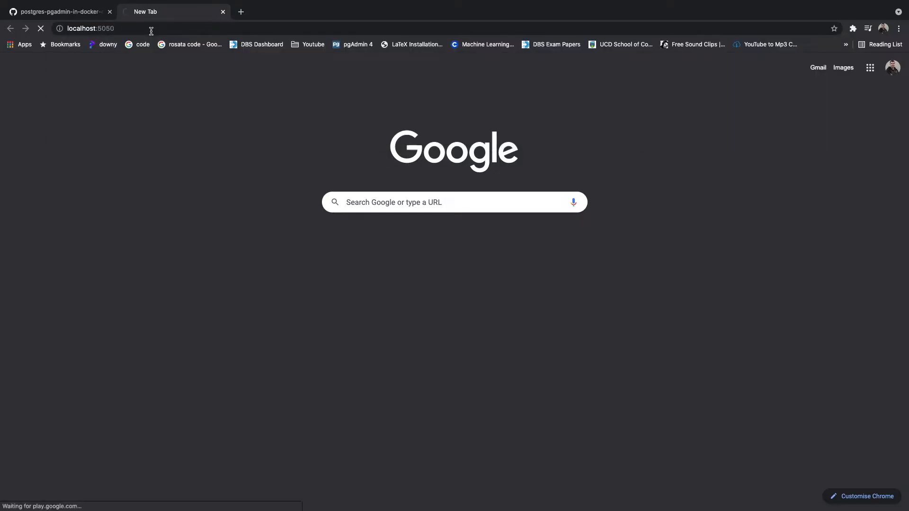
mouse_move(144, 12)
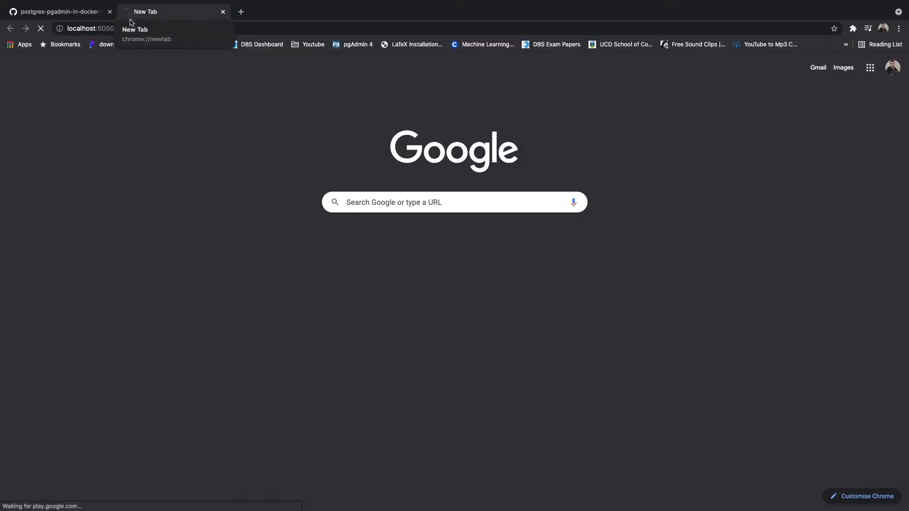
mouse_move(215, 194)
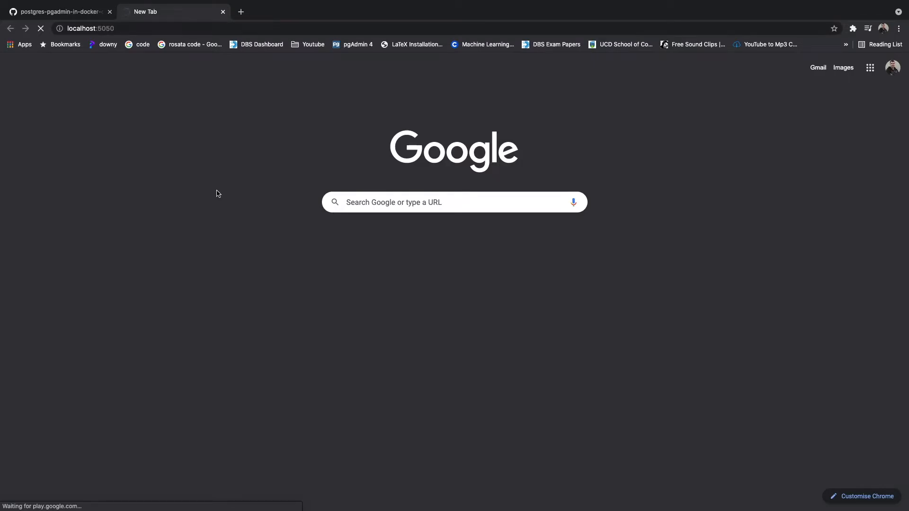
mouse_move(185, 176)
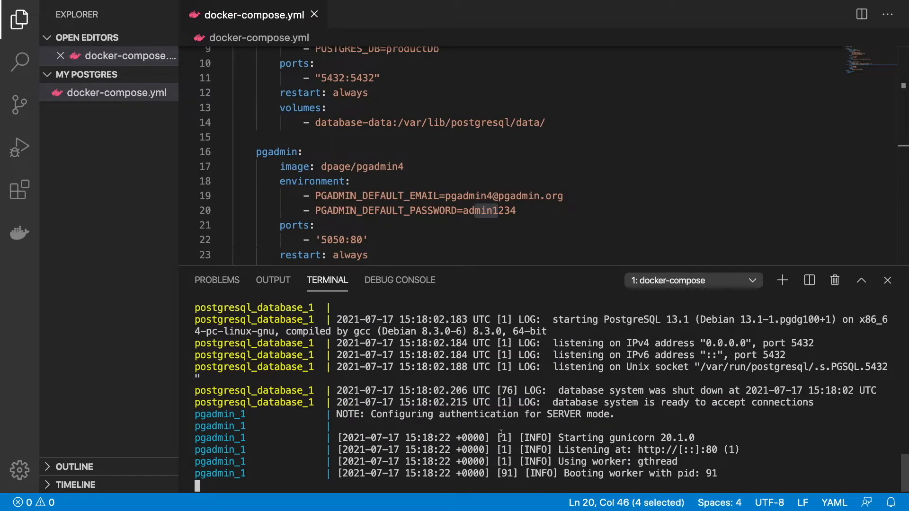
scroll("down", 3)
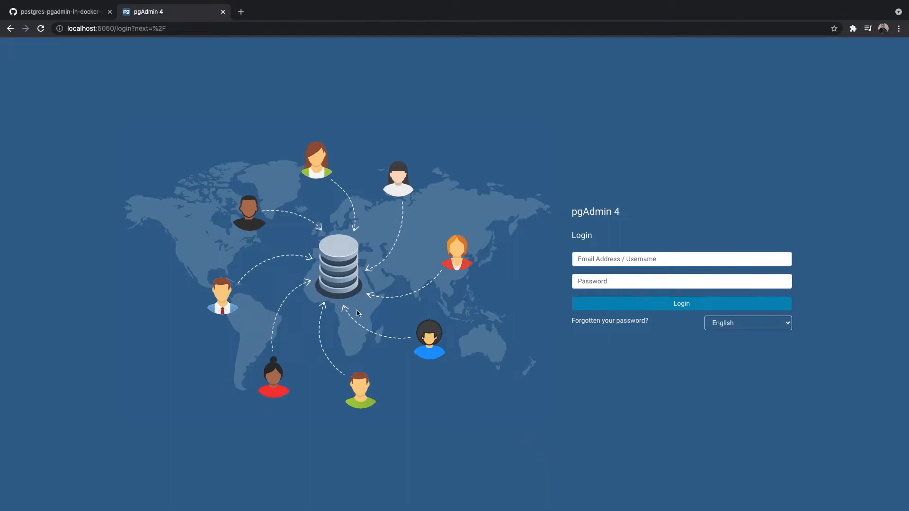
mouse_move(589, 240)
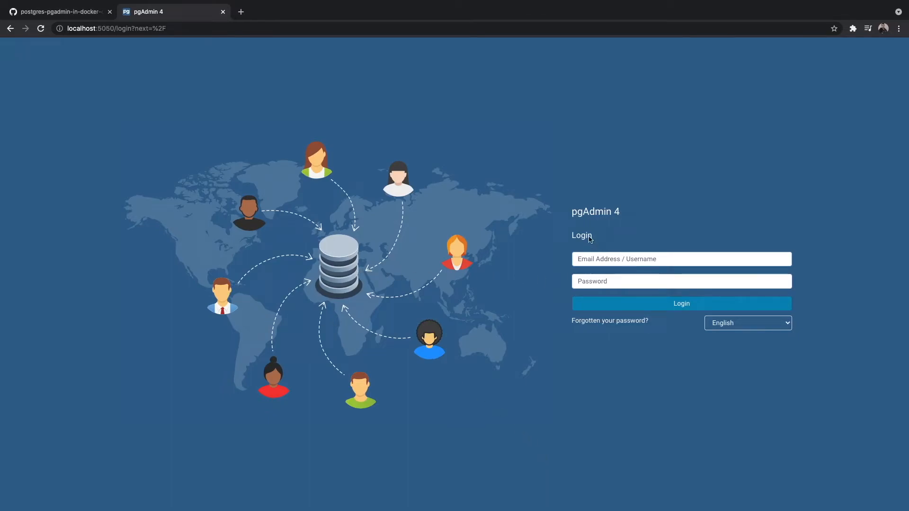
Step: Log in with the compose-file credentials and dismiss the version update notice
left_click(682, 259)
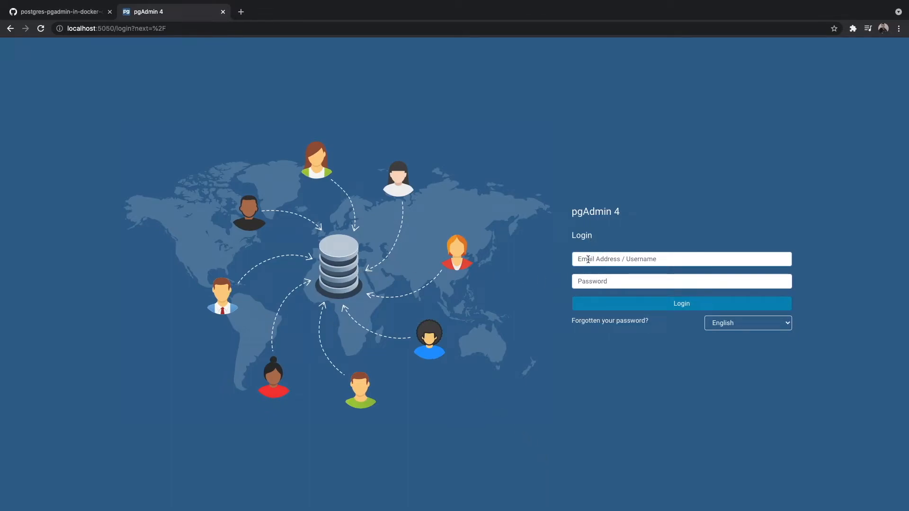
mouse_move(538, 289)
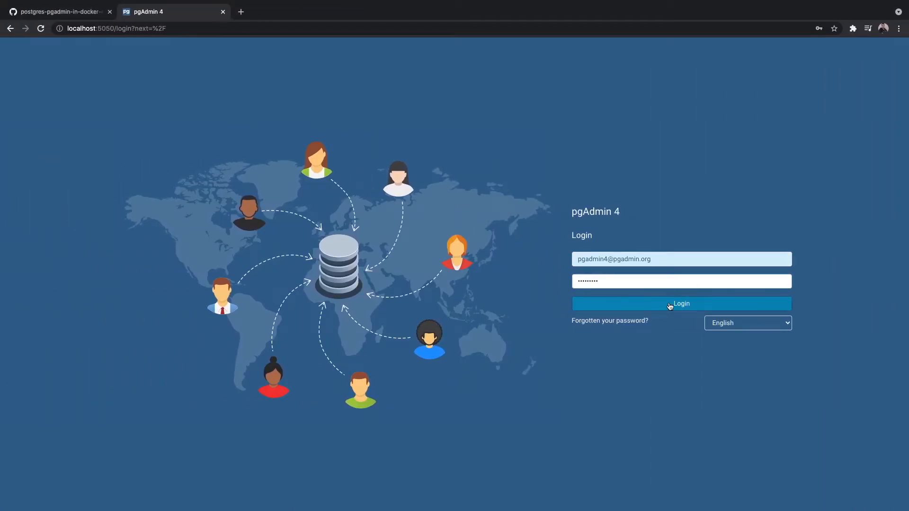
left_click(681, 303)
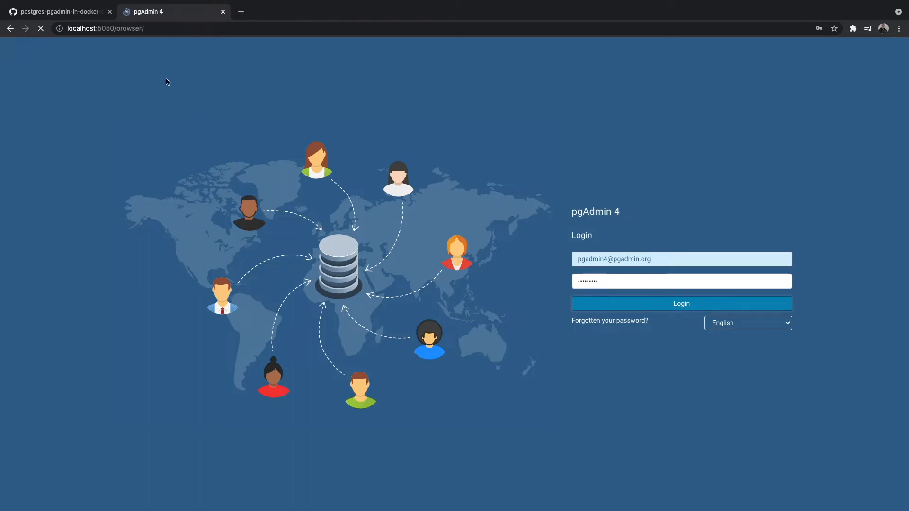
left_click(681, 303)
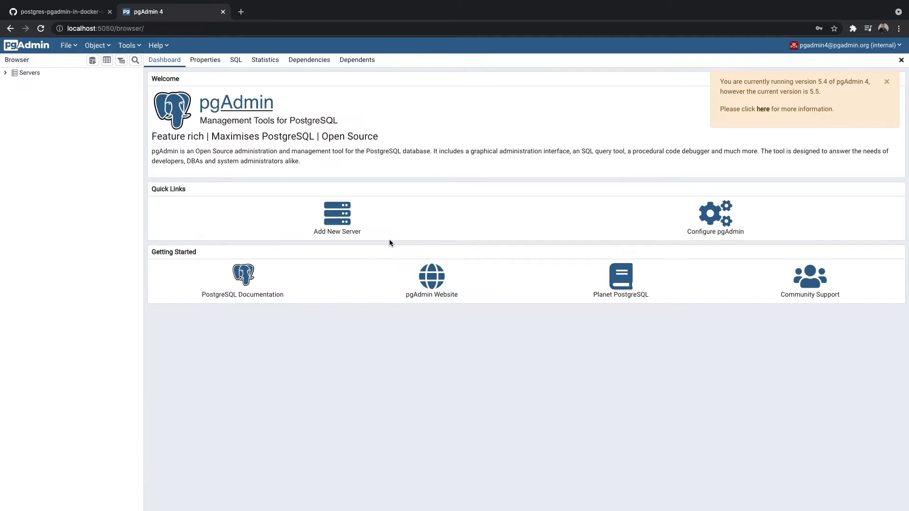
mouse_move(888, 83)
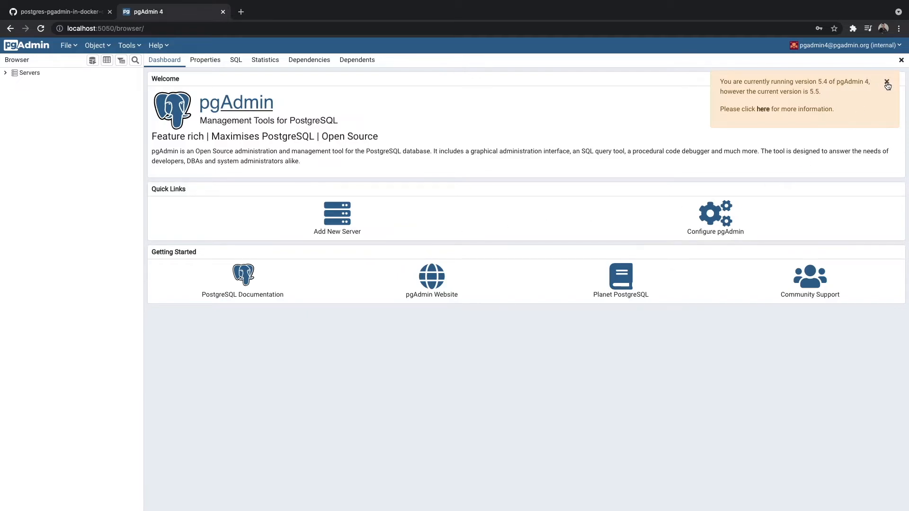
left_click(888, 82)
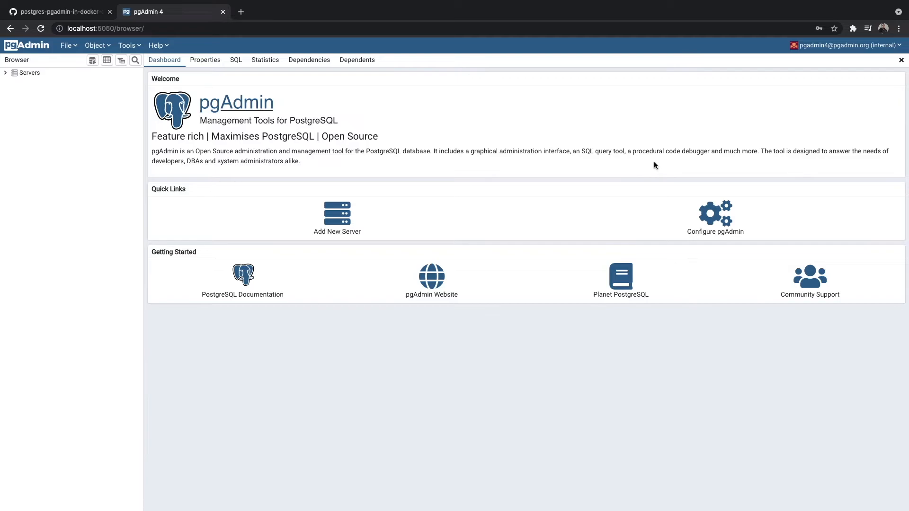
mouse_move(186, 104)
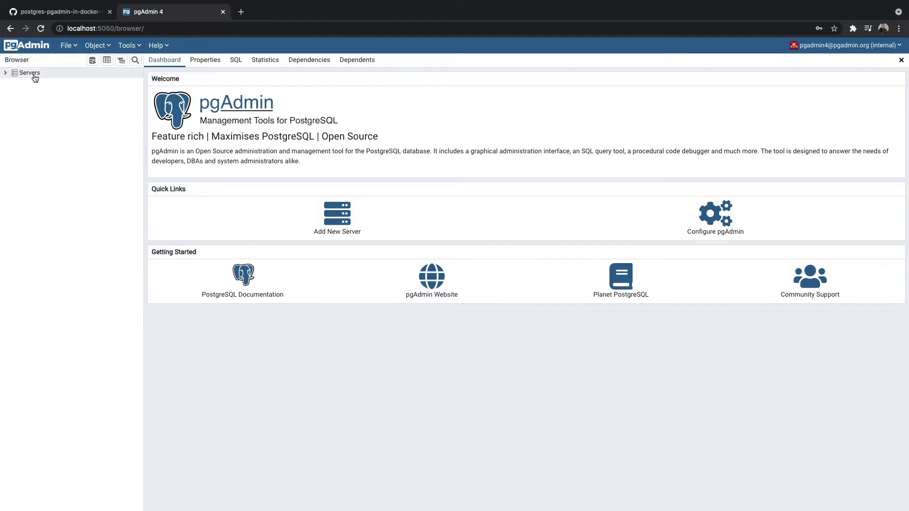
Step: Register a new server named YouTubeVideopgAdmin and switch to its Connection tab
right_click(29, 72)
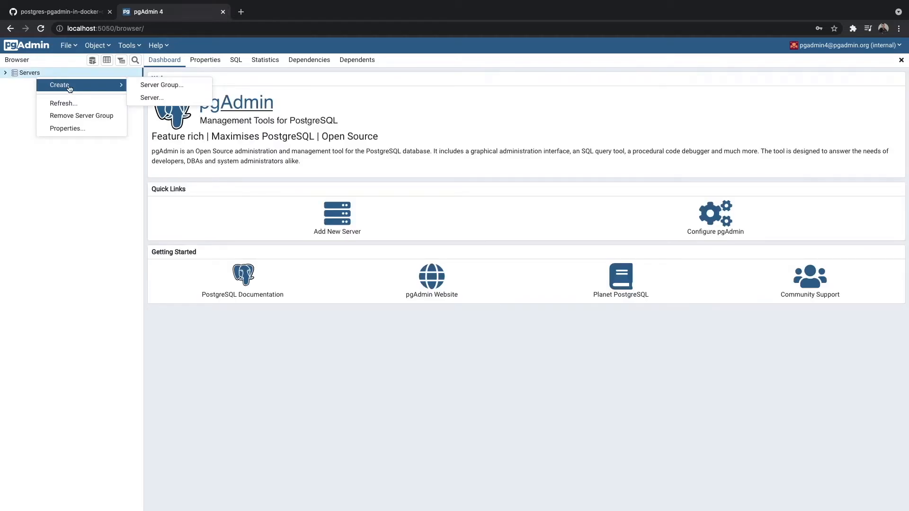
left_click(153, 98)
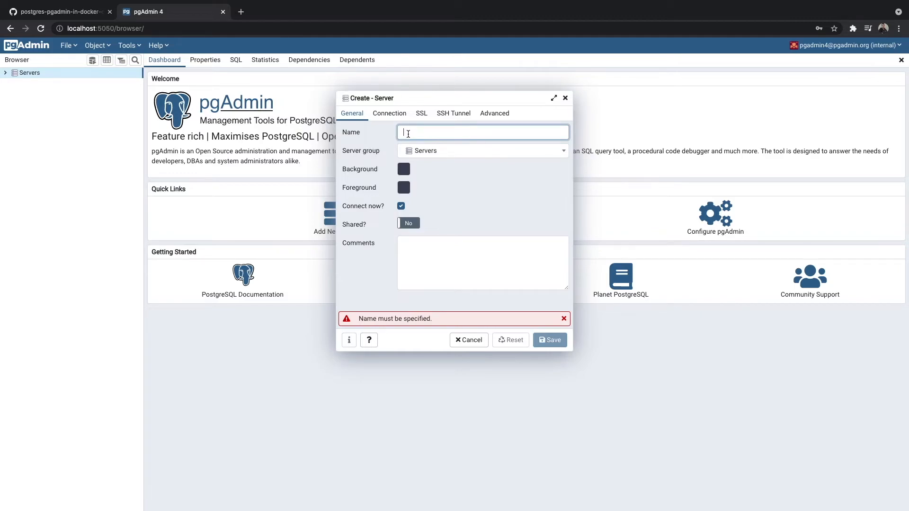
type("any")
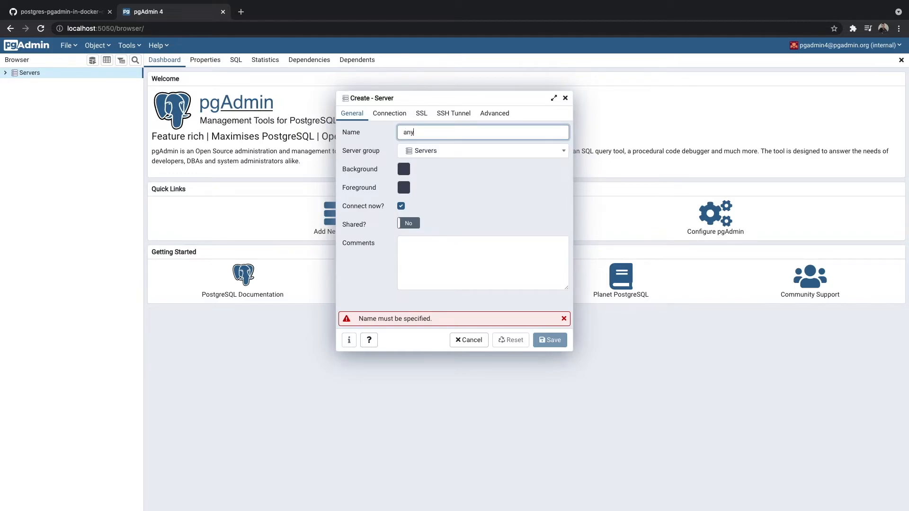
type("thing")
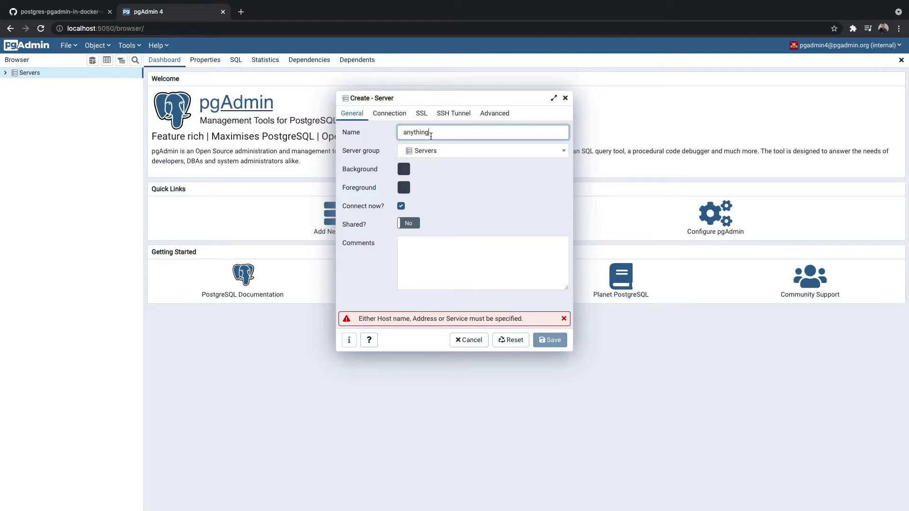
key("Backspace")
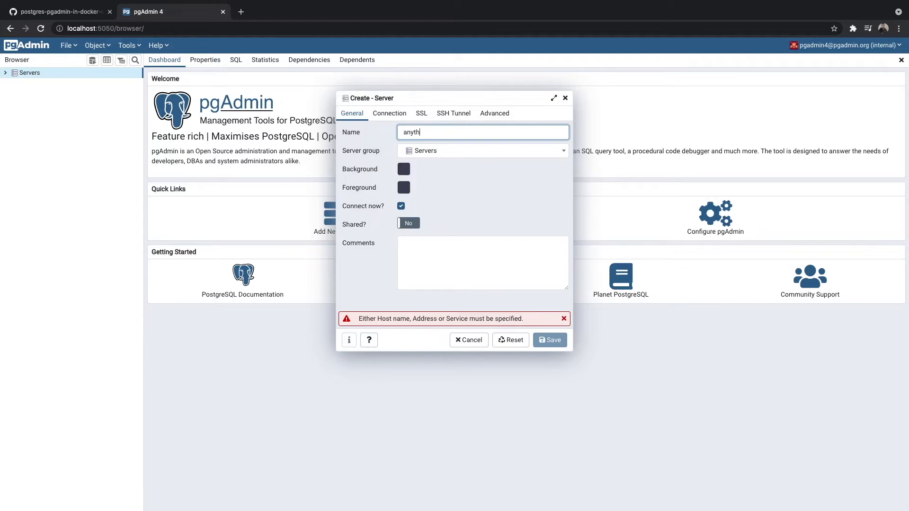
type("YouTubeVideopgAdmin")
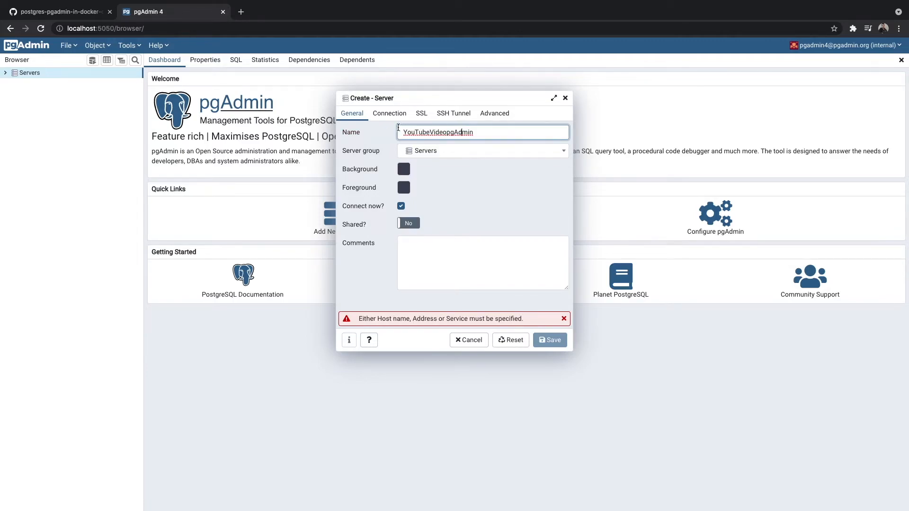
left_click(389, 113)
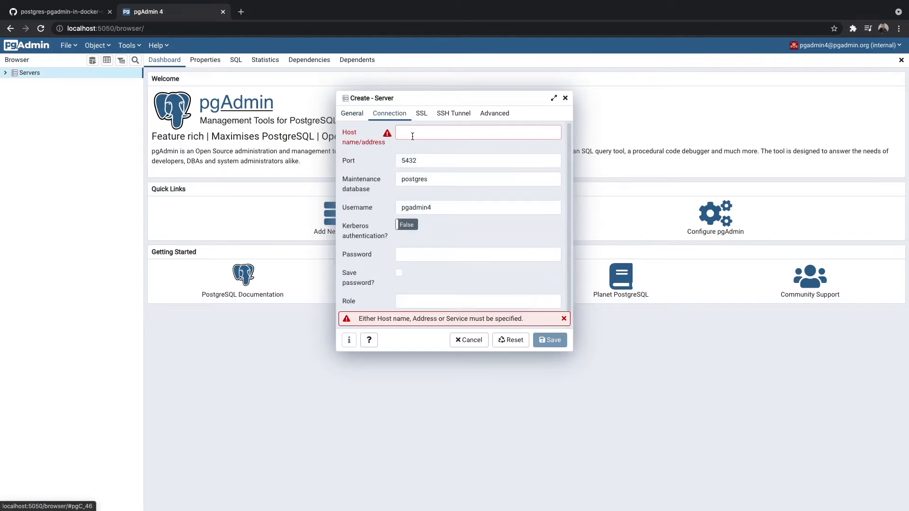
mouse_move(392, 190)
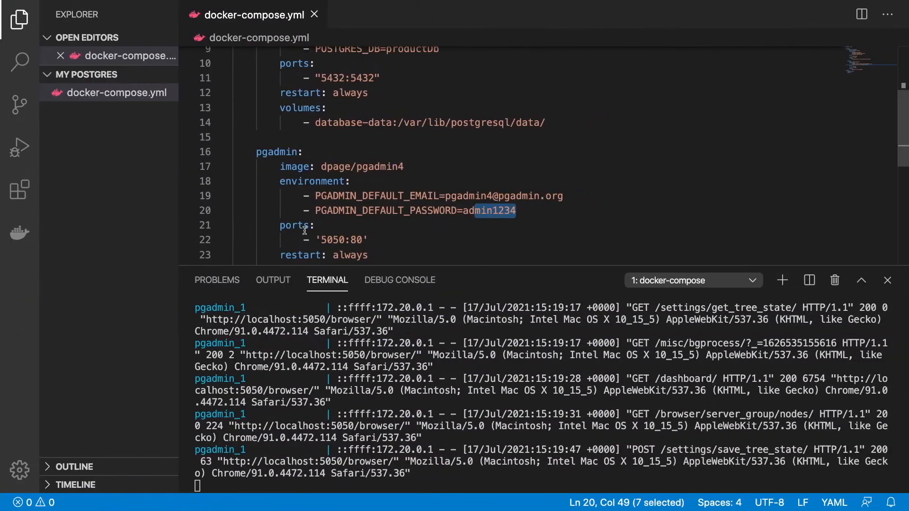
Step: Enter host postgresql_database, username admin and password from the compose file
scroll("up", 3)
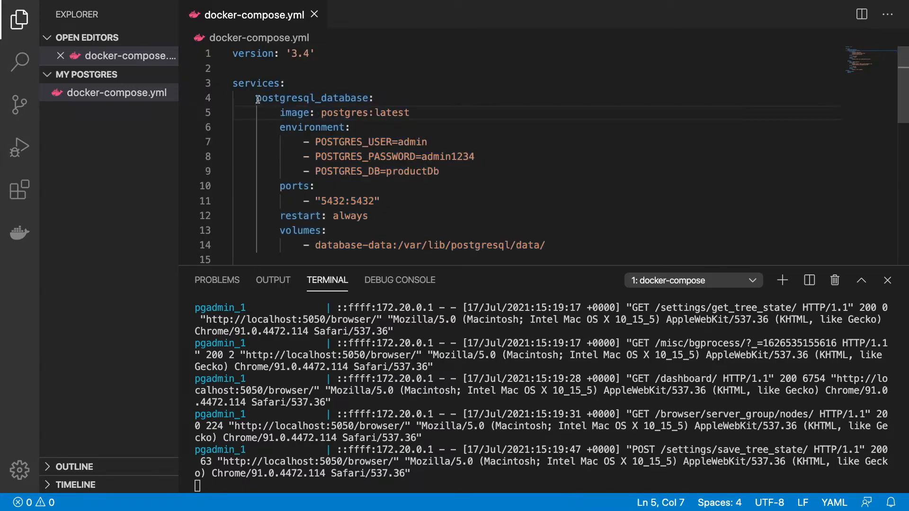
double_click(313, 97)
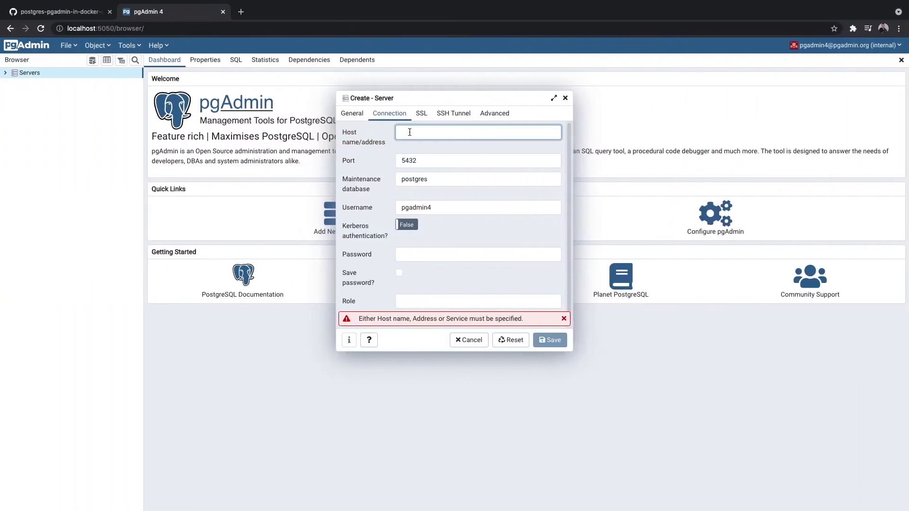
type("postgresql_database")
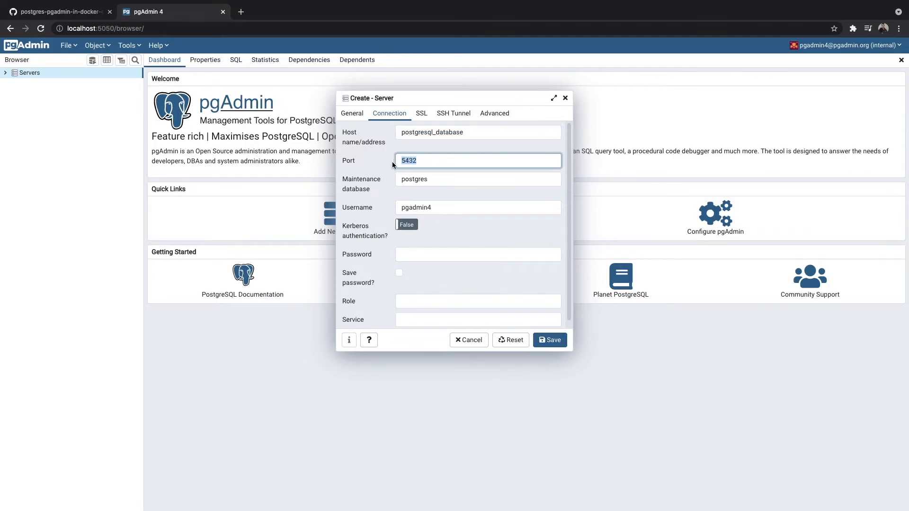
mouse_move(377, 194)
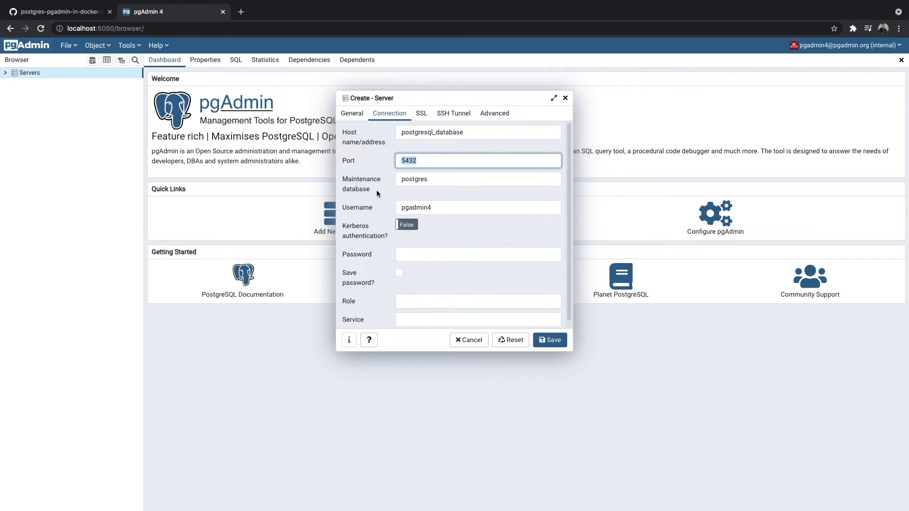
left_click(477, 178)
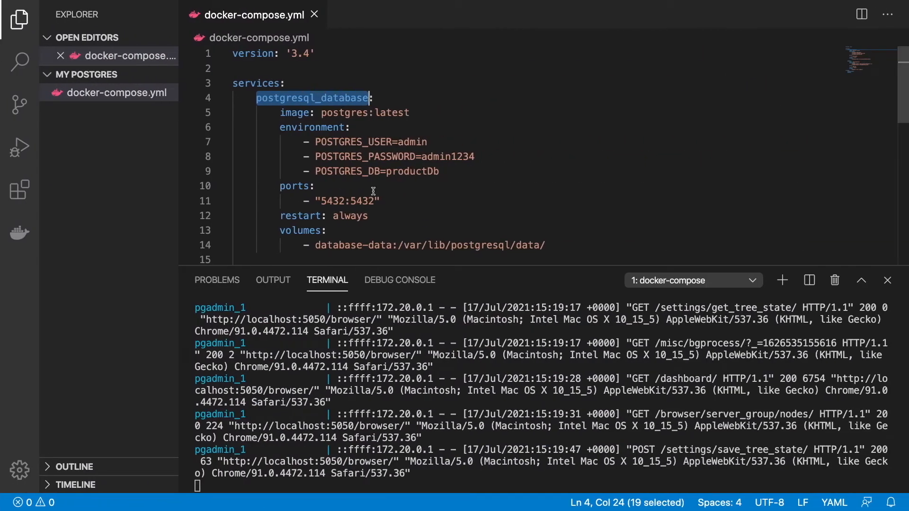
mouse_move(360, 182)
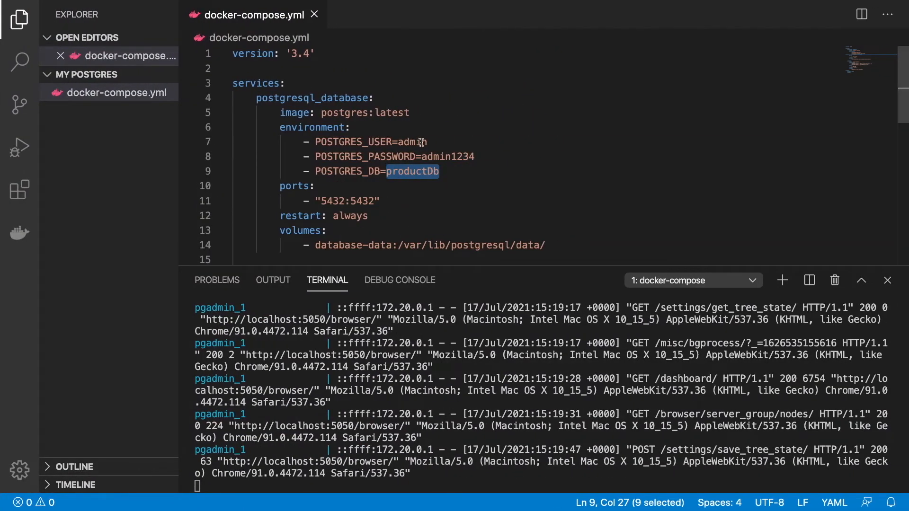
double_click(412, 141)
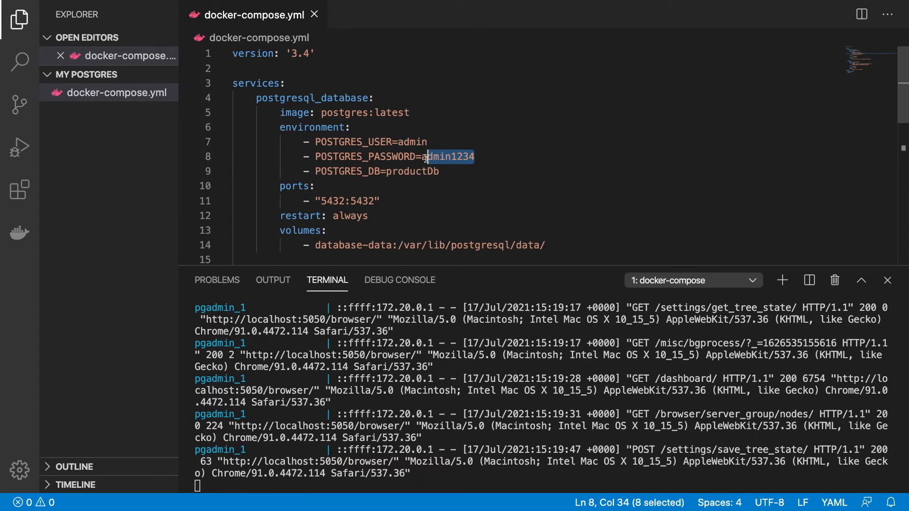
key("shift+left")
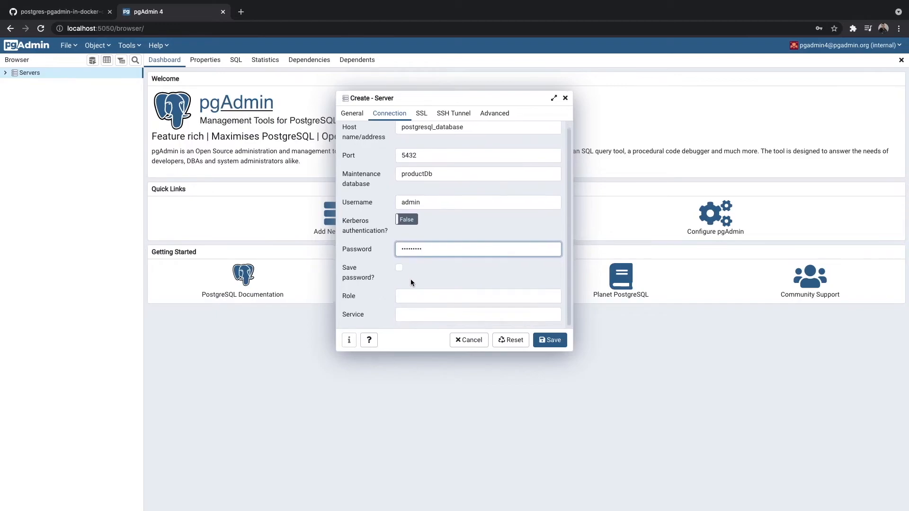
Step: Review the General tab and save the YouTubeVideopgAdmin server
left_click(352, 114)
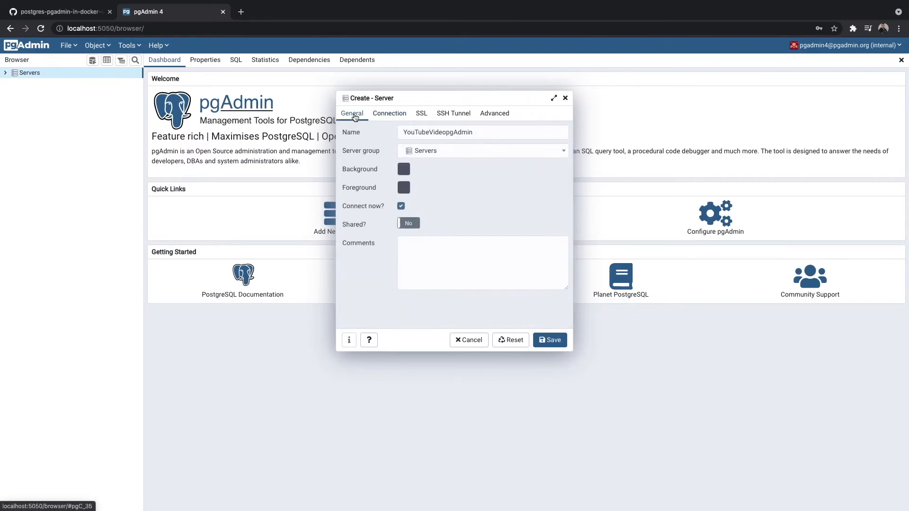
mouse_move(549, 340)
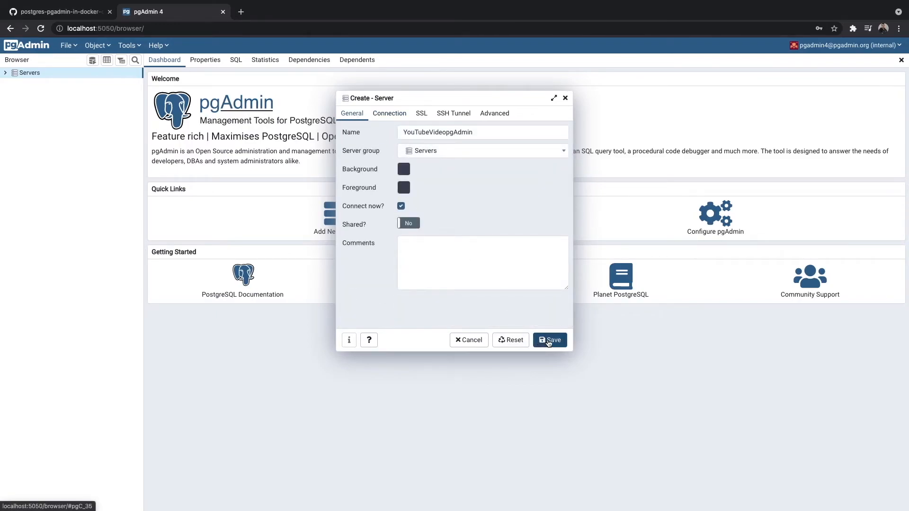
left_click(549, 340)
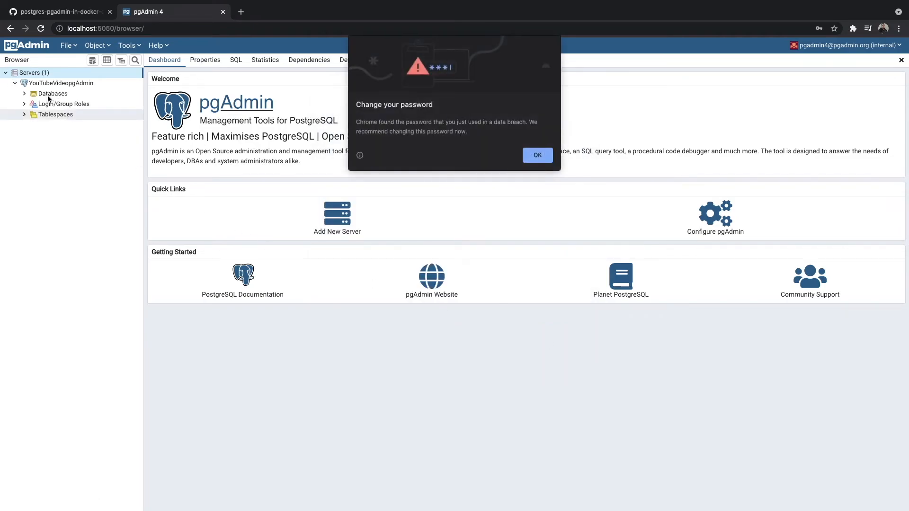
mouse_move(90, 84)
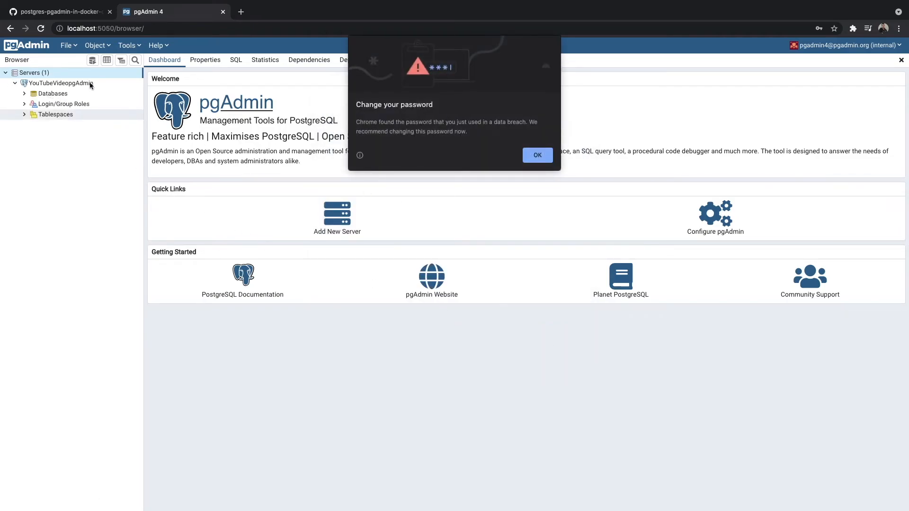
mouse_move(398, 78)
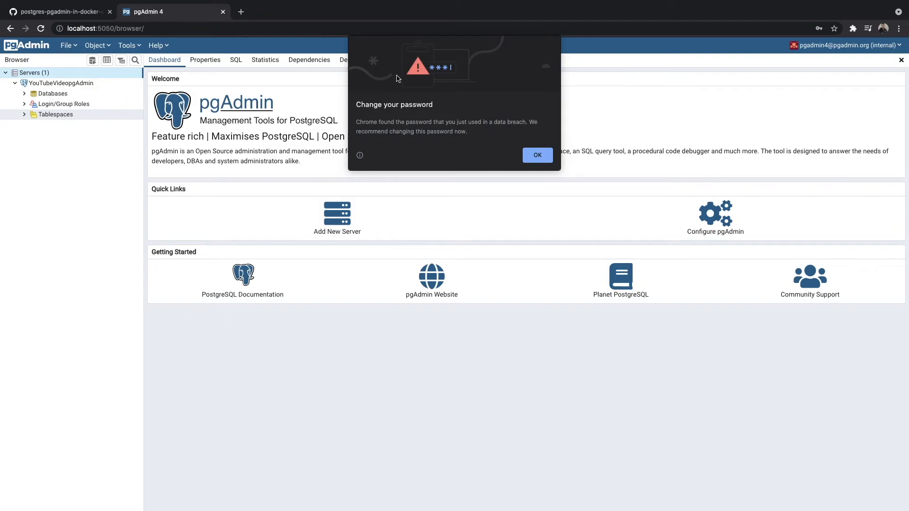
mouse_move(491, 151)
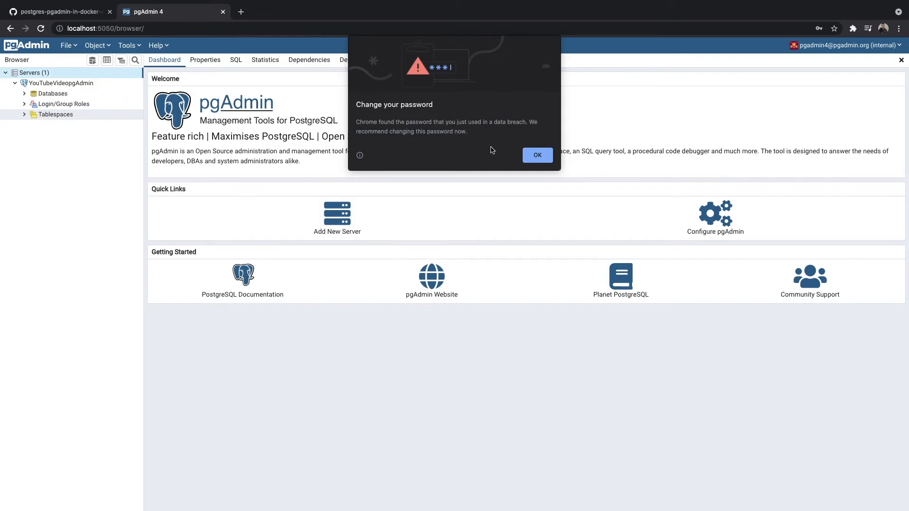
mouse_move(420, 128)
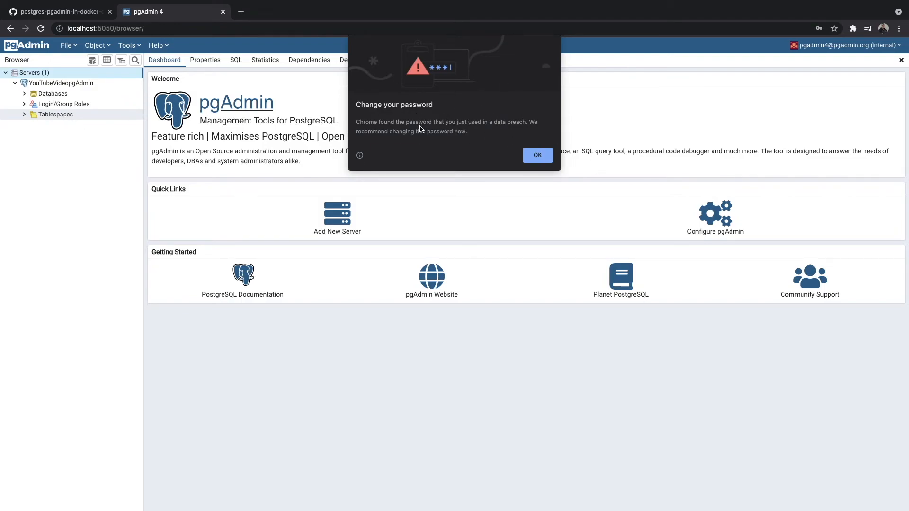
mouse_move(523, 164)
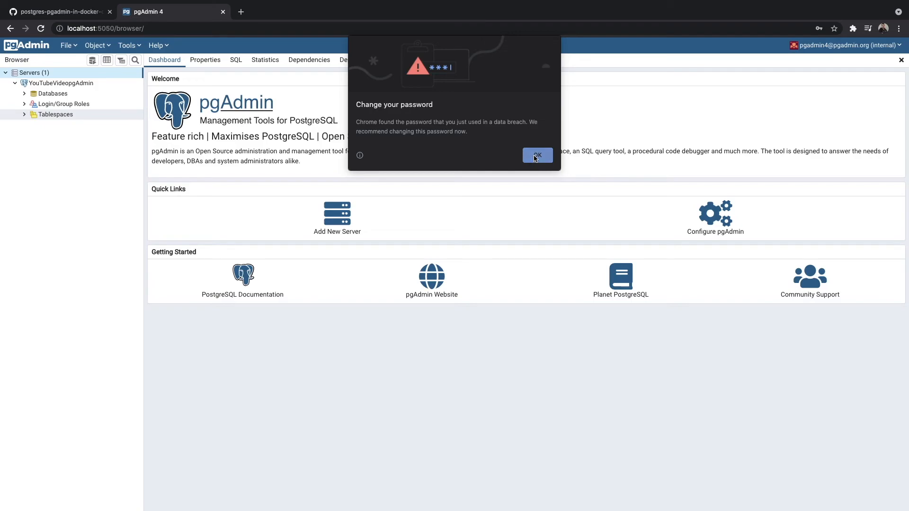
Step: Dismiss Chrome's password warning and bring up the postgres database's context menu
left_click(535, 156)
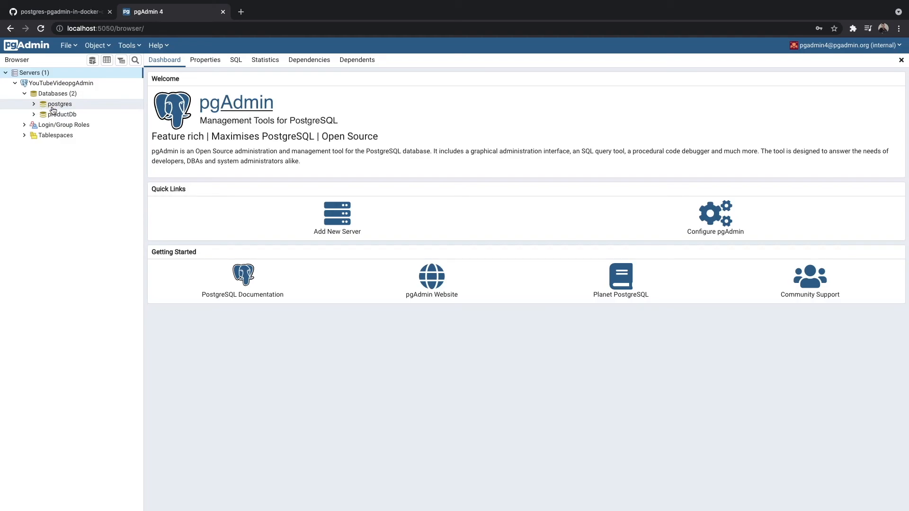
mouse_move(64, 110)
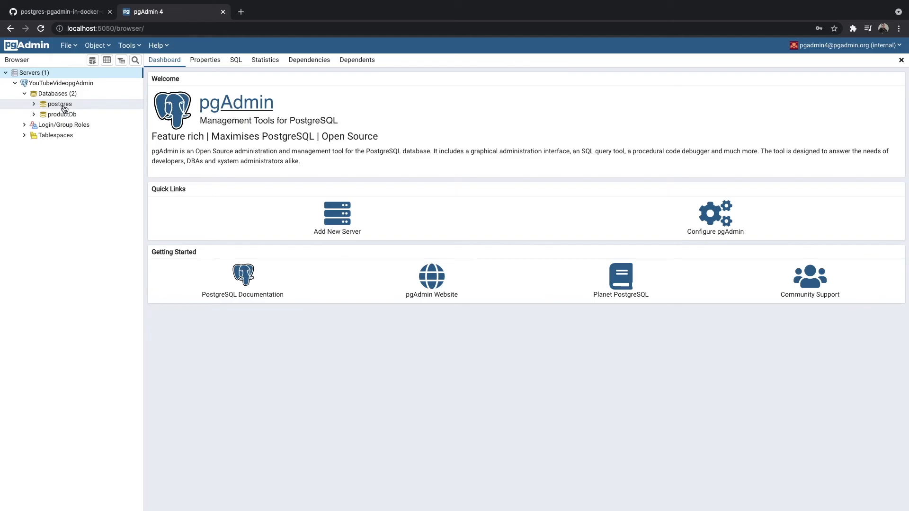
right_click(59, 103)
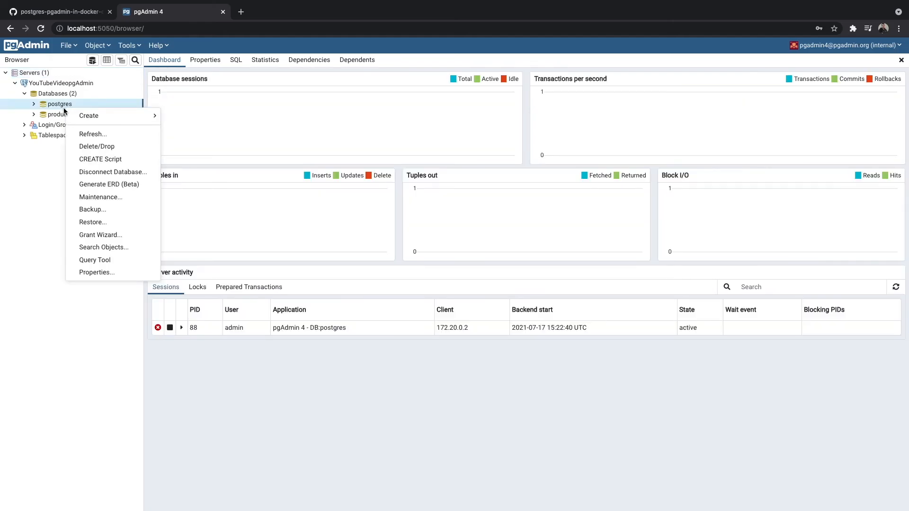
Step: Open a Query Tool on the postgres database and focus its empty editor
left_click(95, 260)
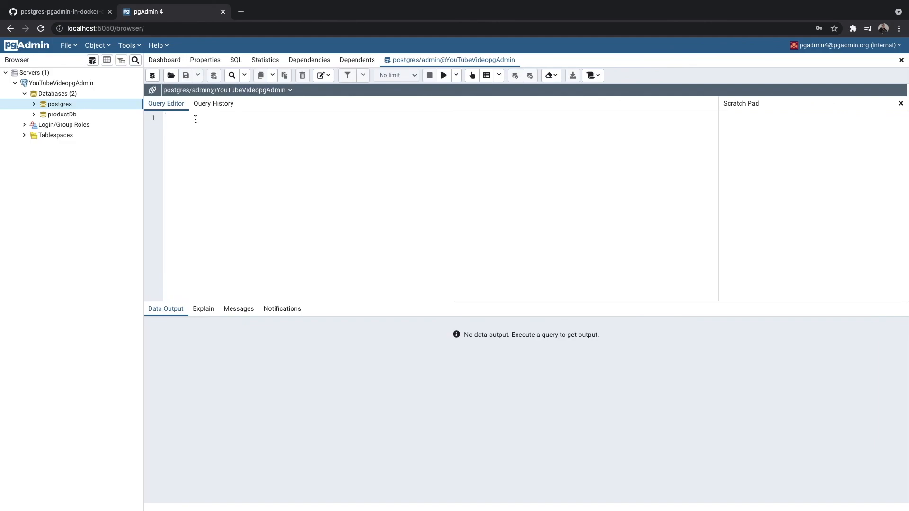
left_click(168, 118)
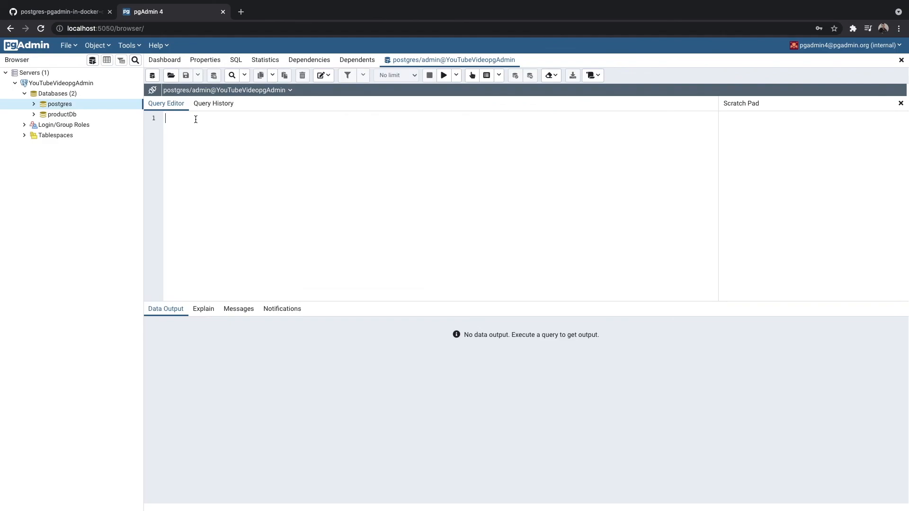
mouse_move(202, 128)
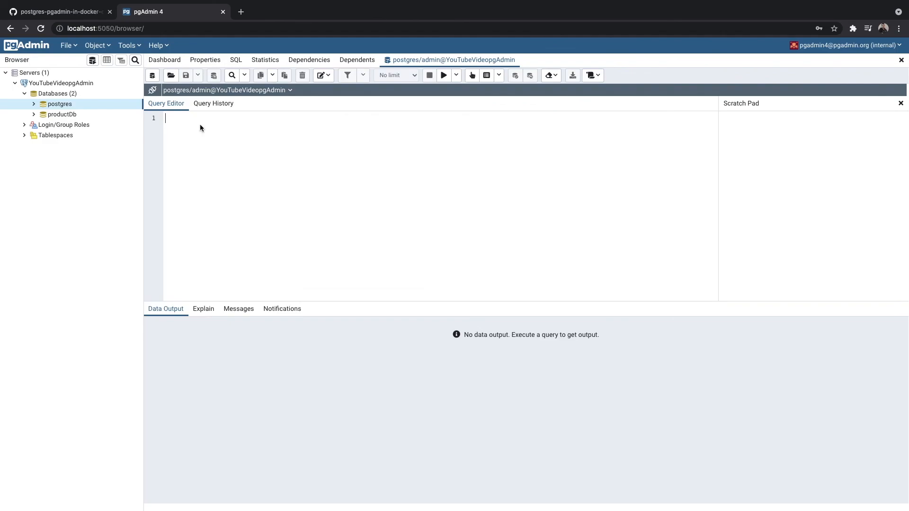